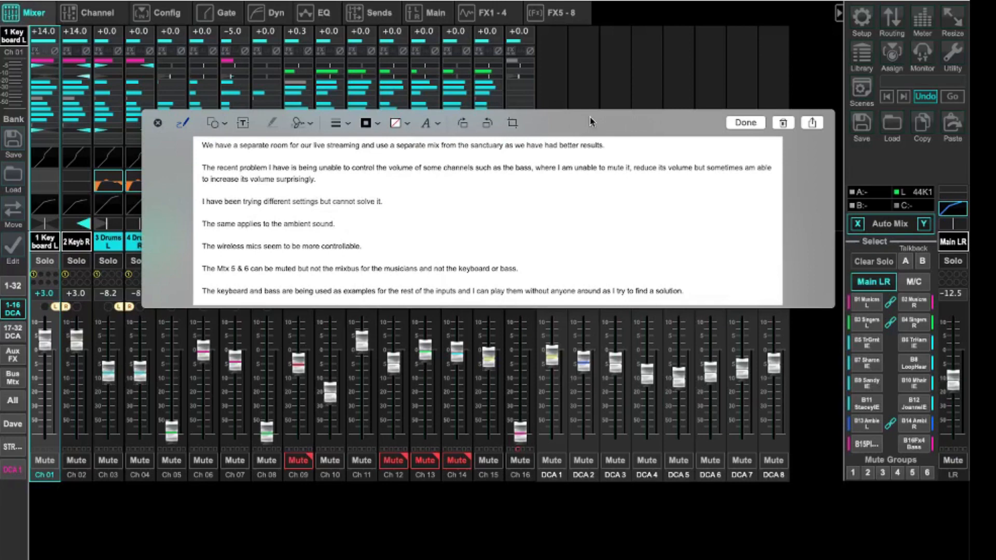
mouse_move(460, 212)
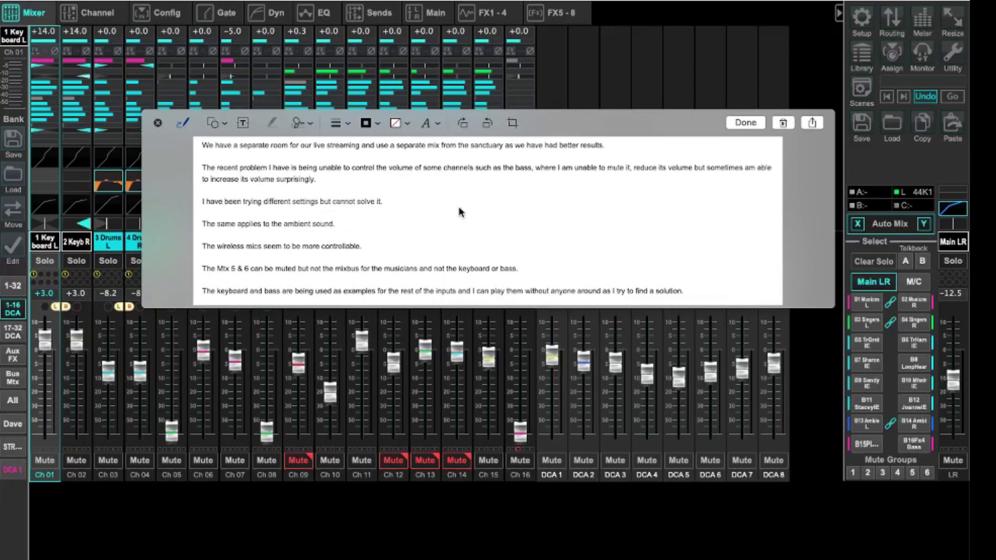
mouse_move(452, 217)
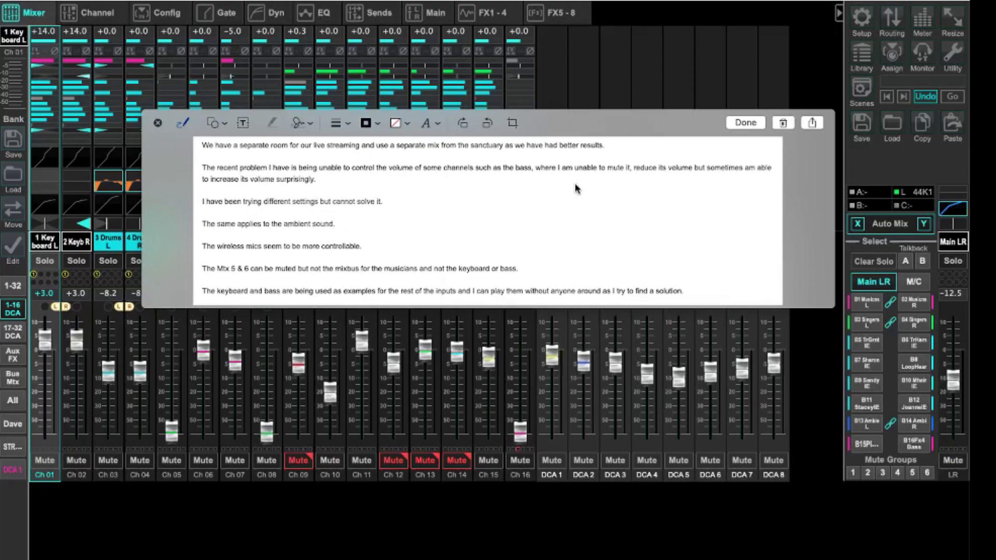
Step: Dismiss the markup note so the Mixer view of channels 1–16 and DCAs is unobstructed
left_click(745, 122)
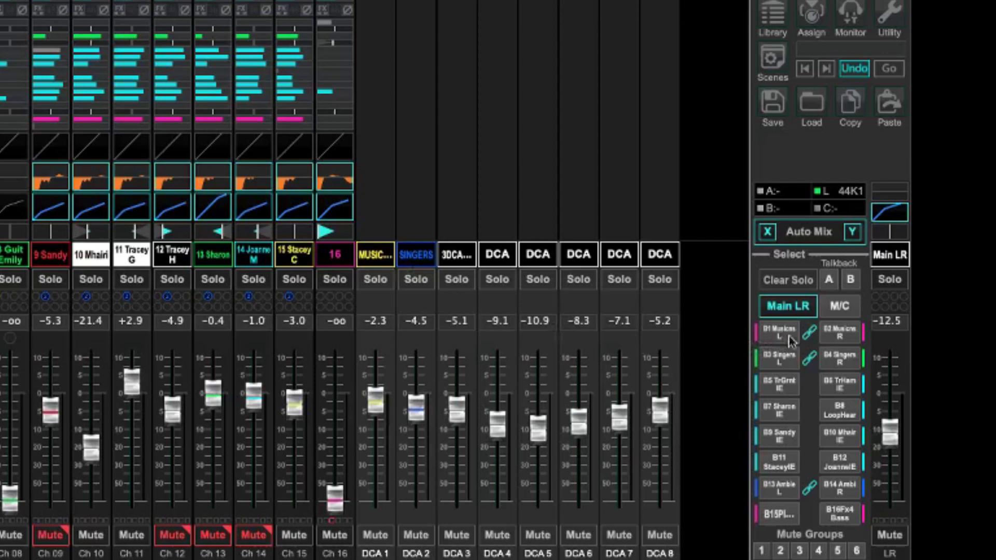
mouse_move(826, 338)
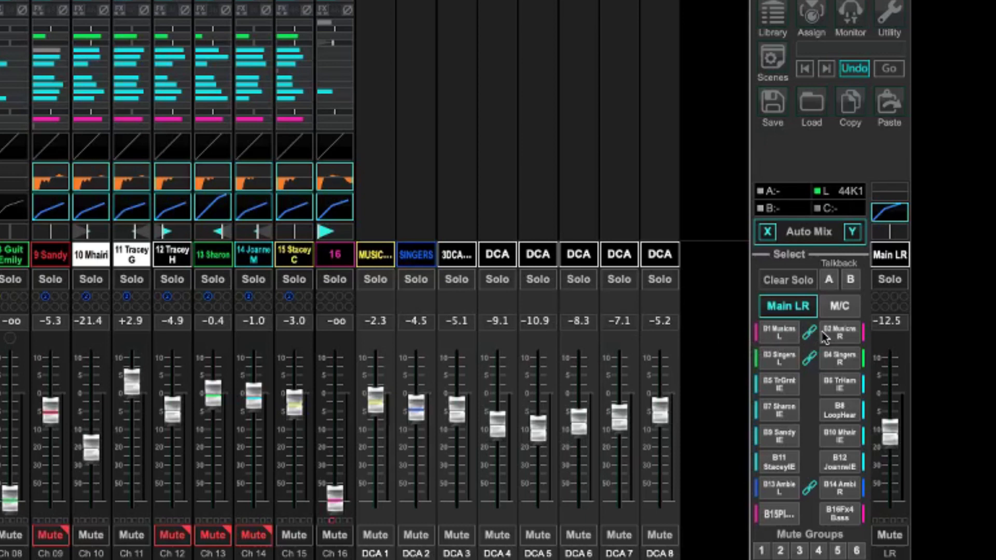
mouse_move(782, 339)
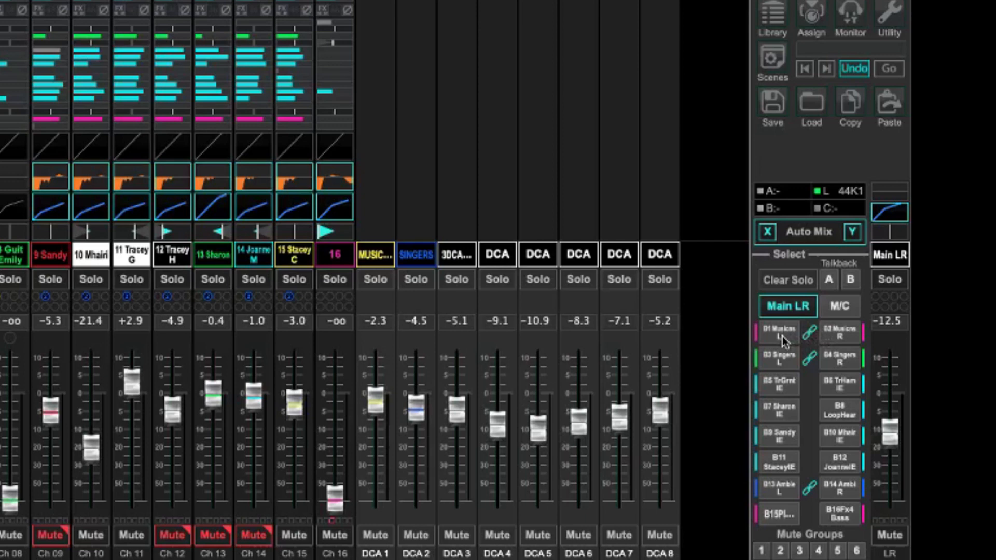
mouse_move(826, 342)
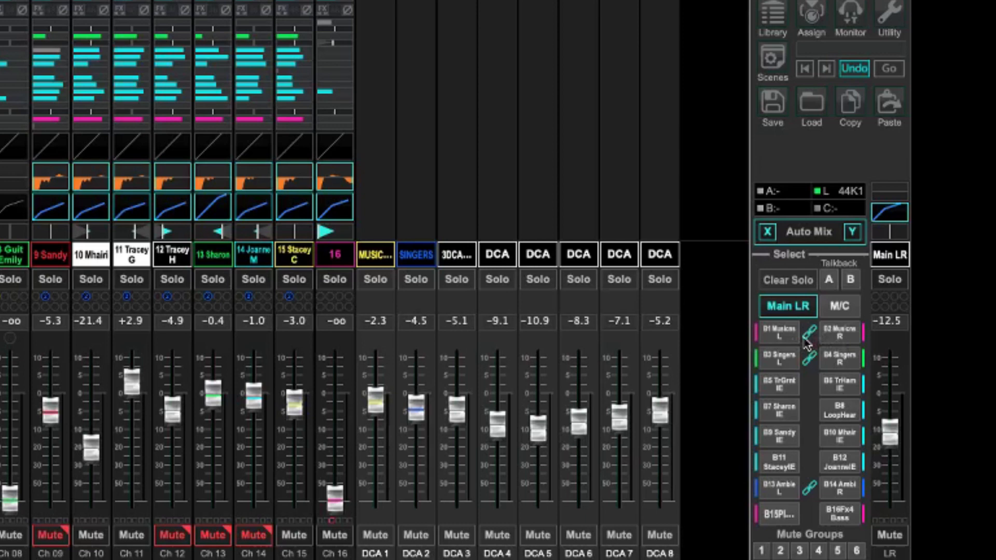
mouse_move(797, 365)
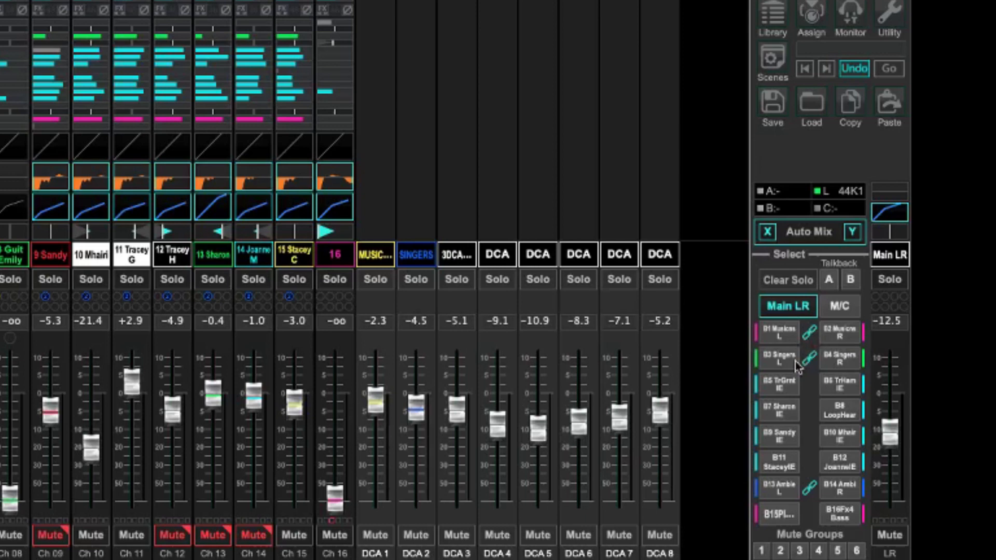
mouse_move(811, 367)
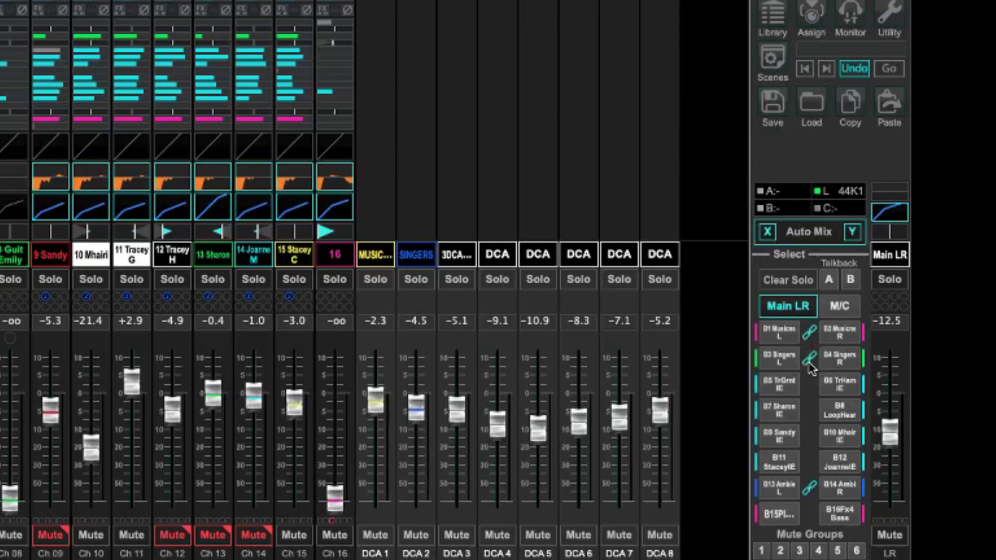
mouse_move(805, 493)
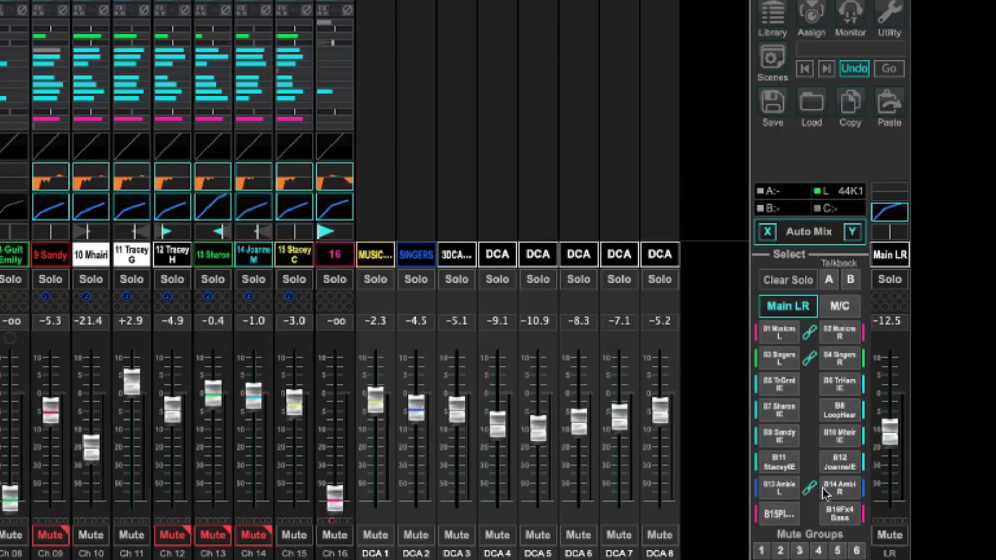
mouse_move(814, 497)
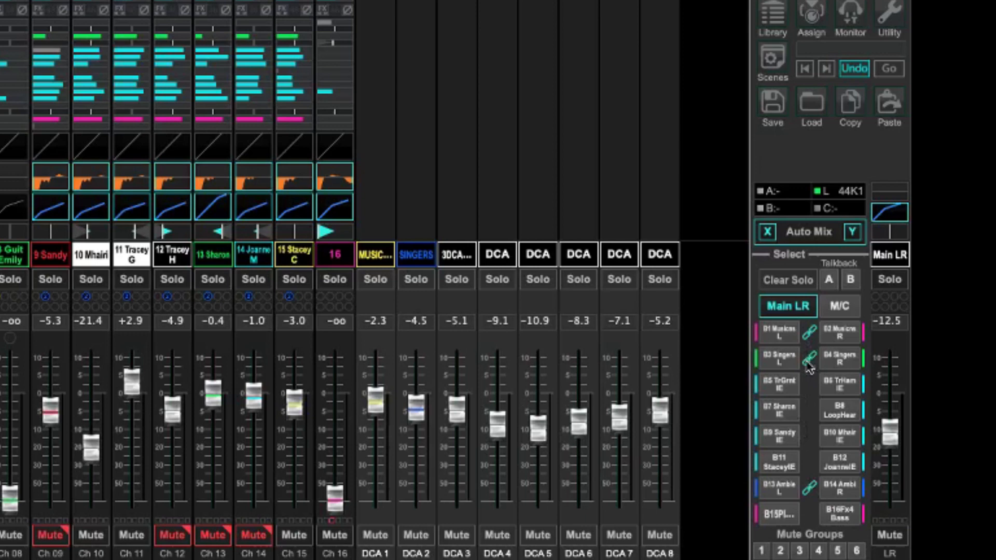
mouse_move(811, 495)
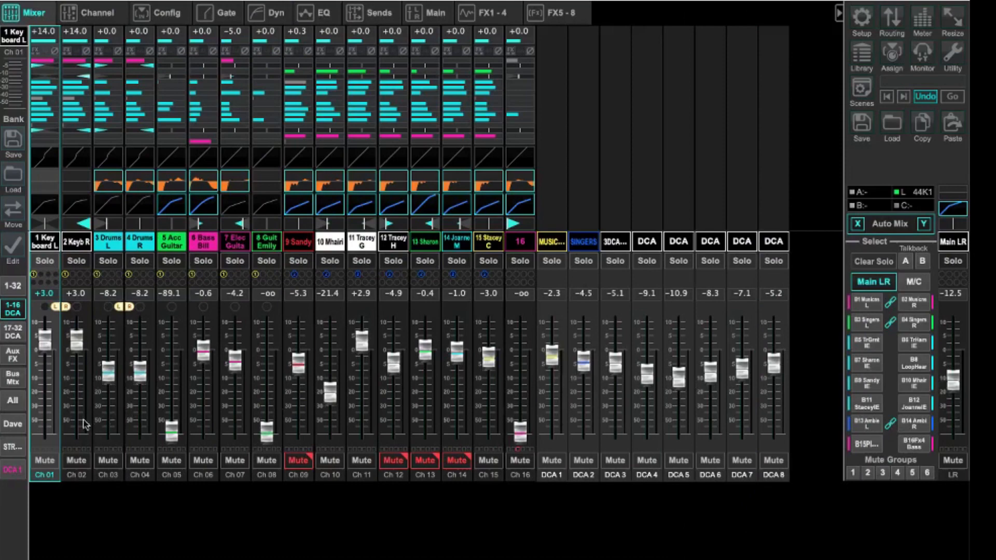
Step: Switch the fader layer to Bus/Mtx, showing buses 1–16 and matrices 1–6
left_click(13, 378)
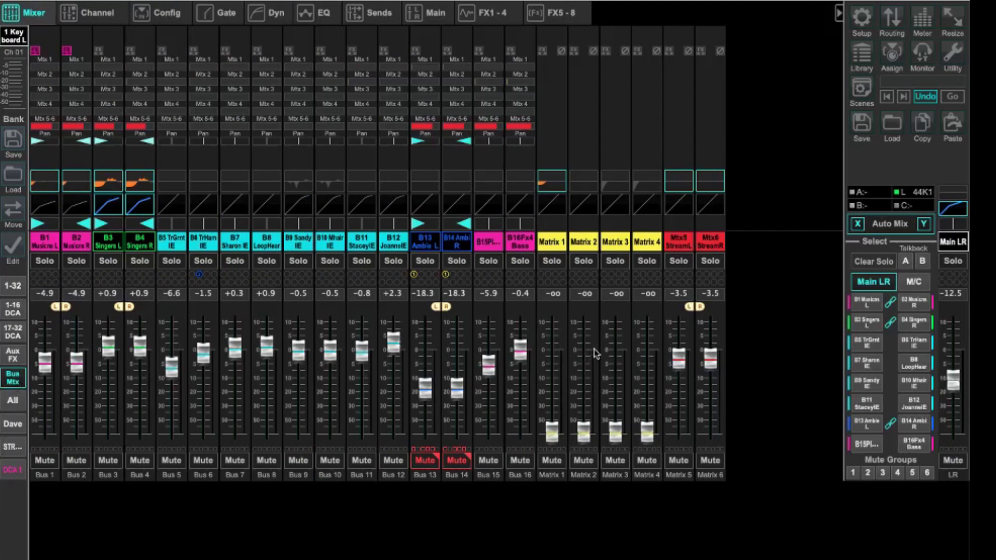
mouse_move(691, 247)
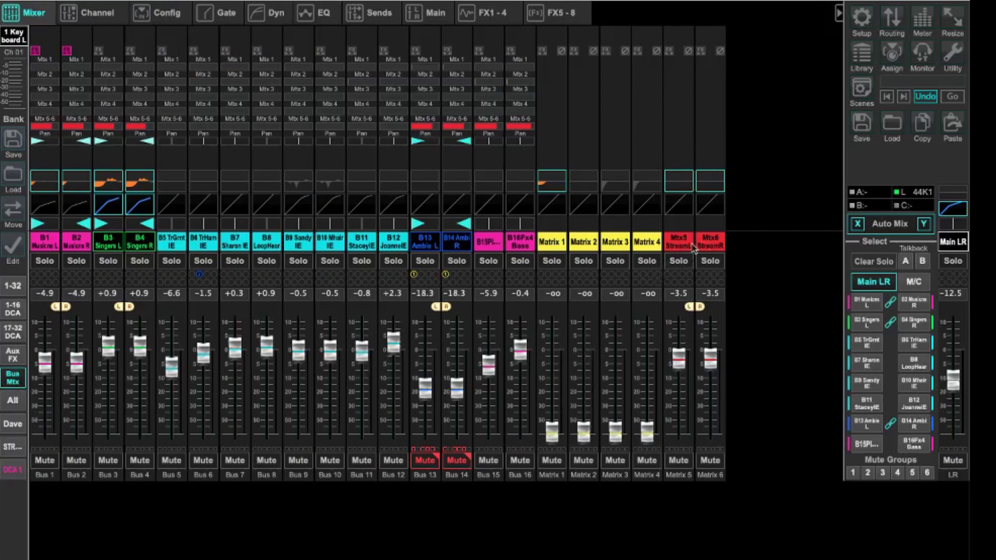
mouse_move(689, 249)
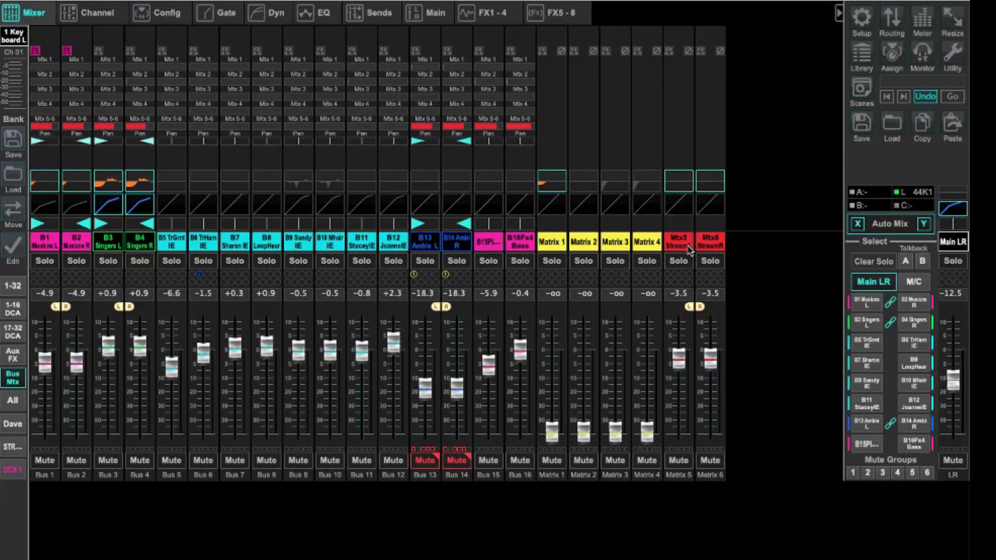
mouse_move(695, 307)
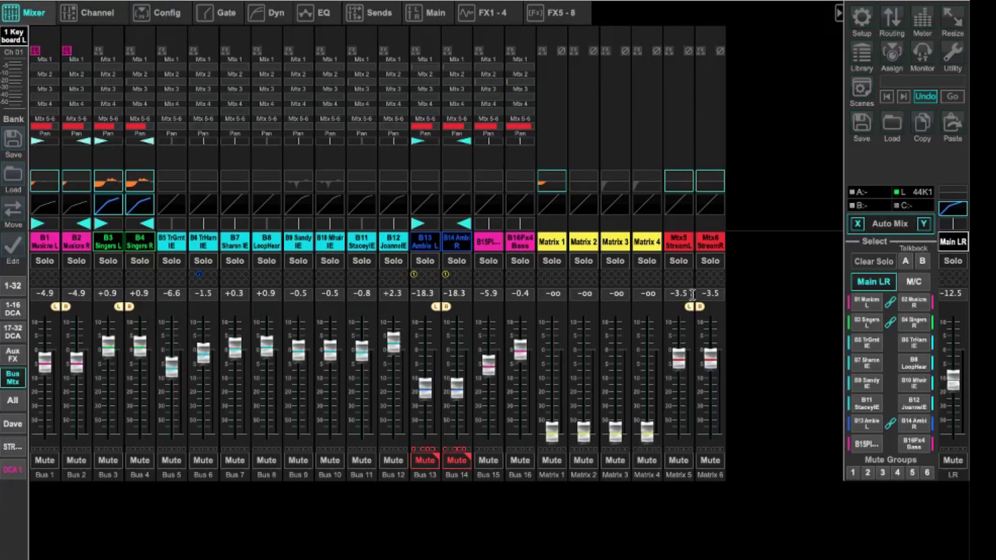
mouse_move(52, 248)
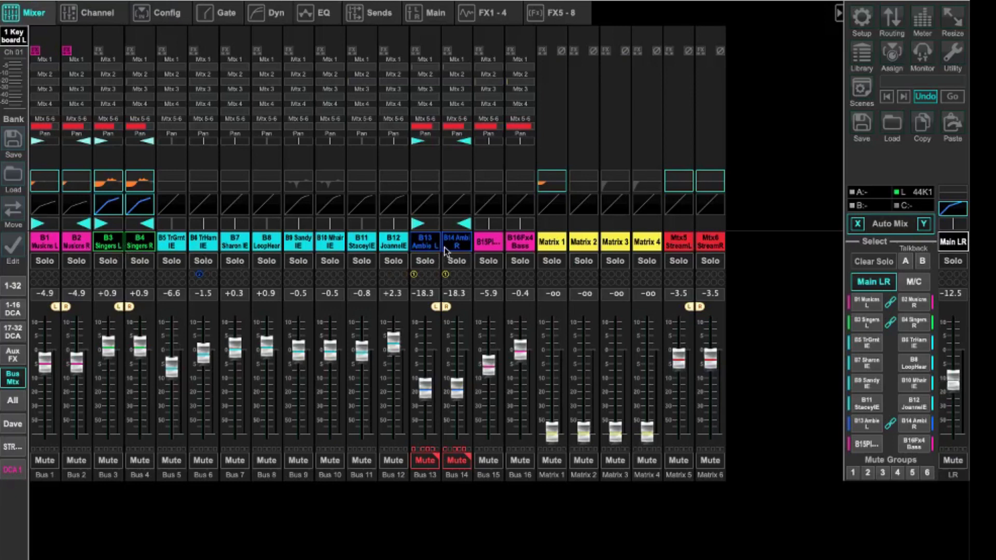
mouse_move(701, 248)
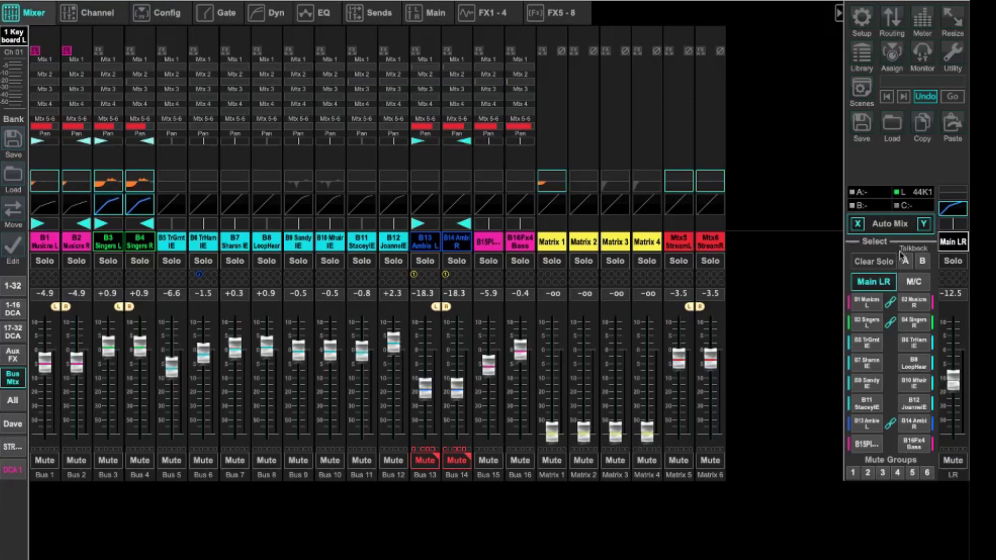
Step: Select the Main LR bus and view its Matrix 1–6 send taps on the Sends page
left_click(952, 241)
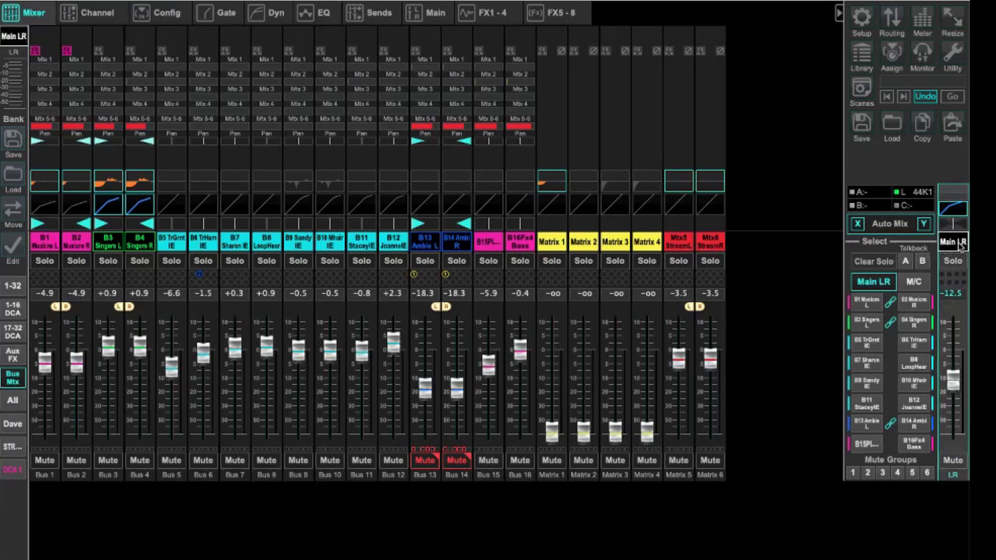
mouse_move(390, 37)
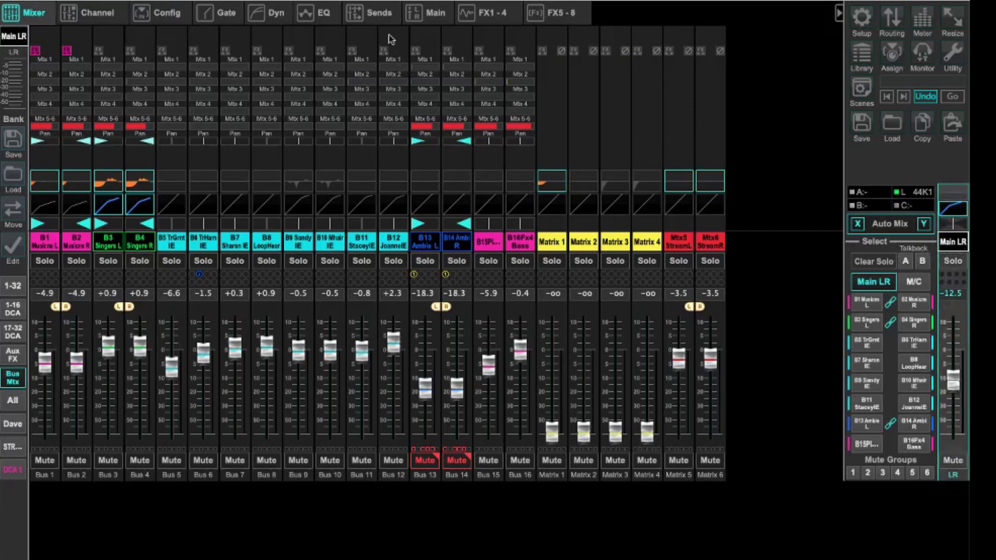
left_click(374, 12)
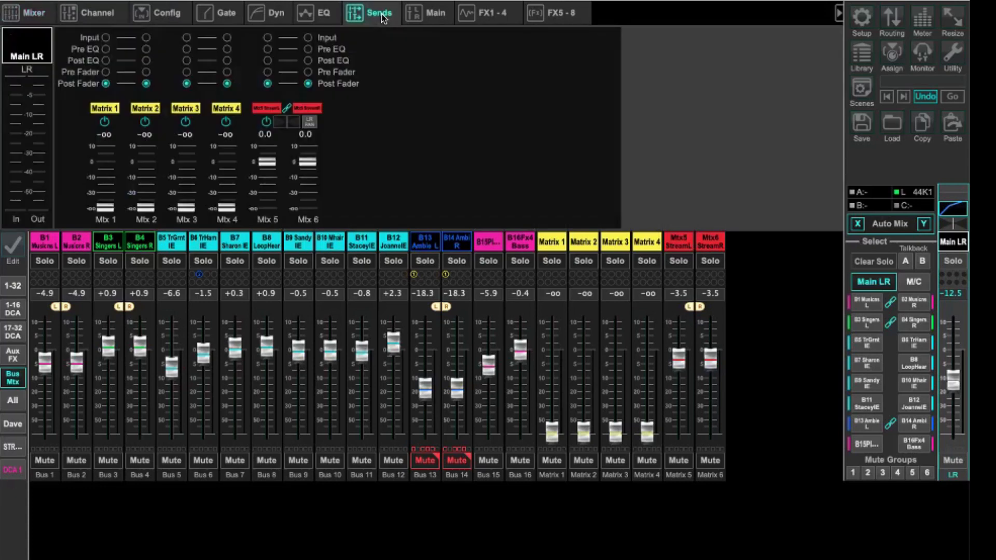
mouse_move(311, 147)
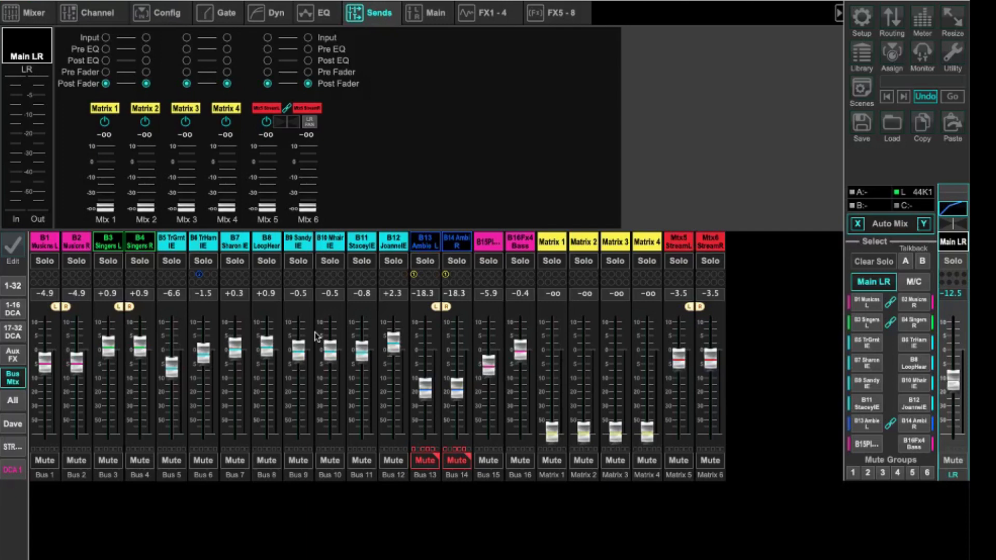
mouse_move(294, 320)
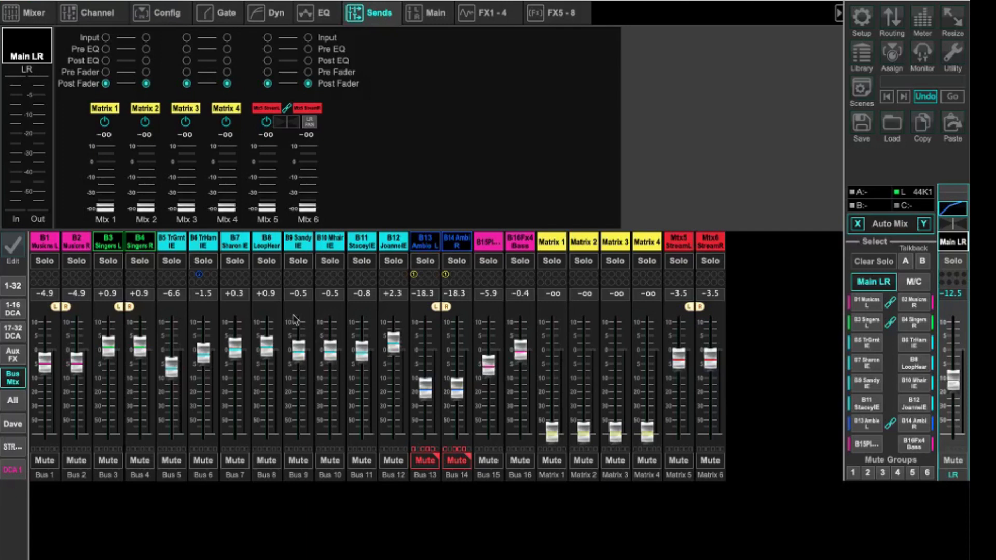
mouse_move(13, 310)
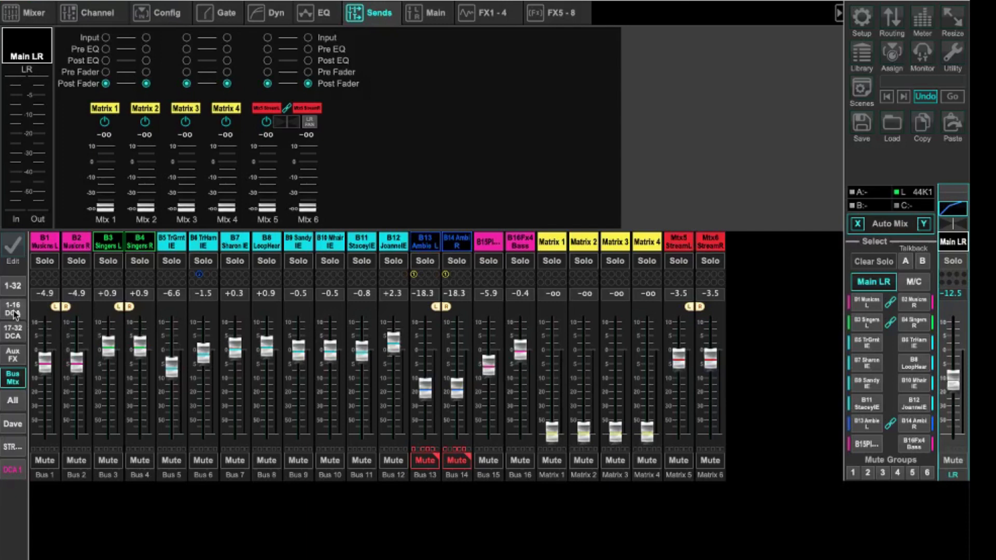
Step: Show channels 1–16 with sends-on-faders for Bus 1, the singers bus and the ambient bus, then return to LR
left_click(11, 310)
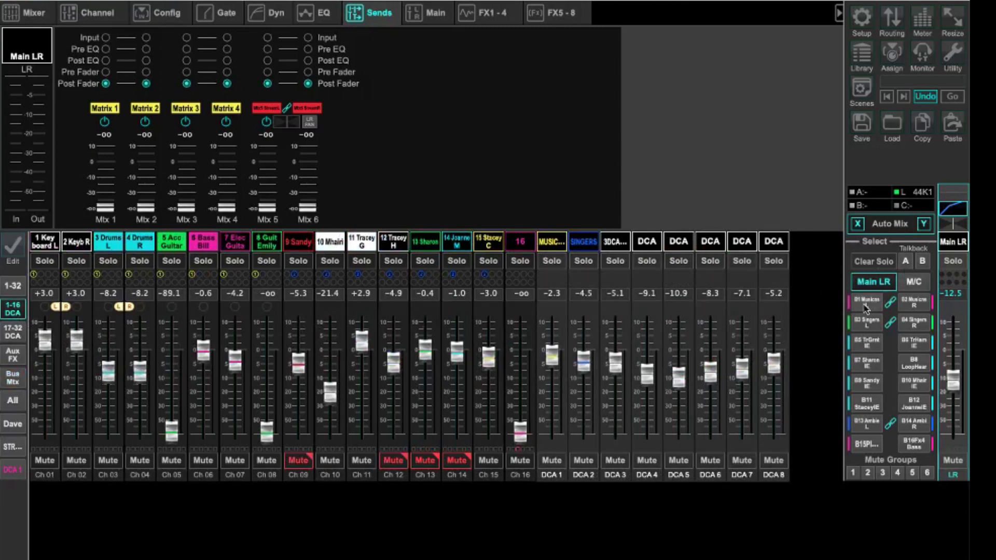
left_click(865, 301)
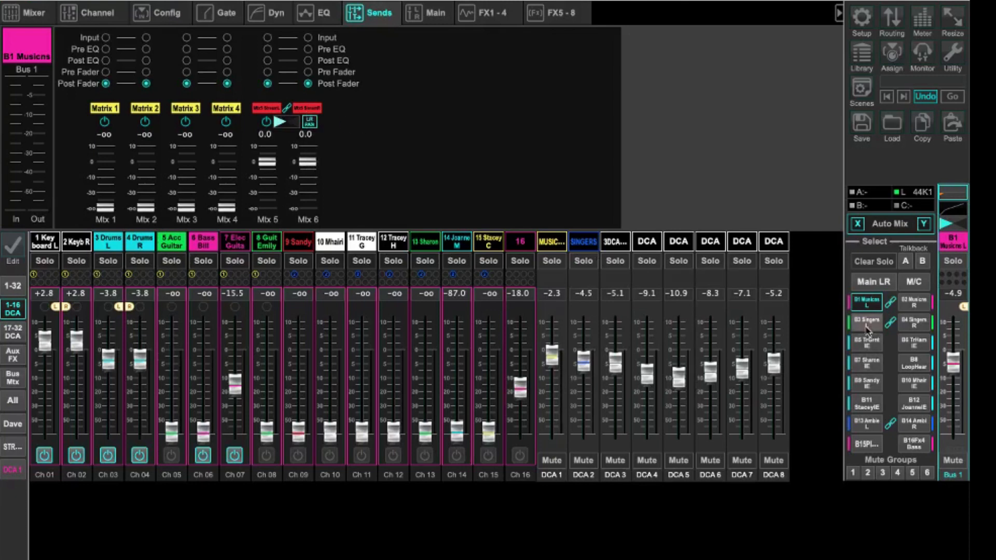
left_click(865, 321)
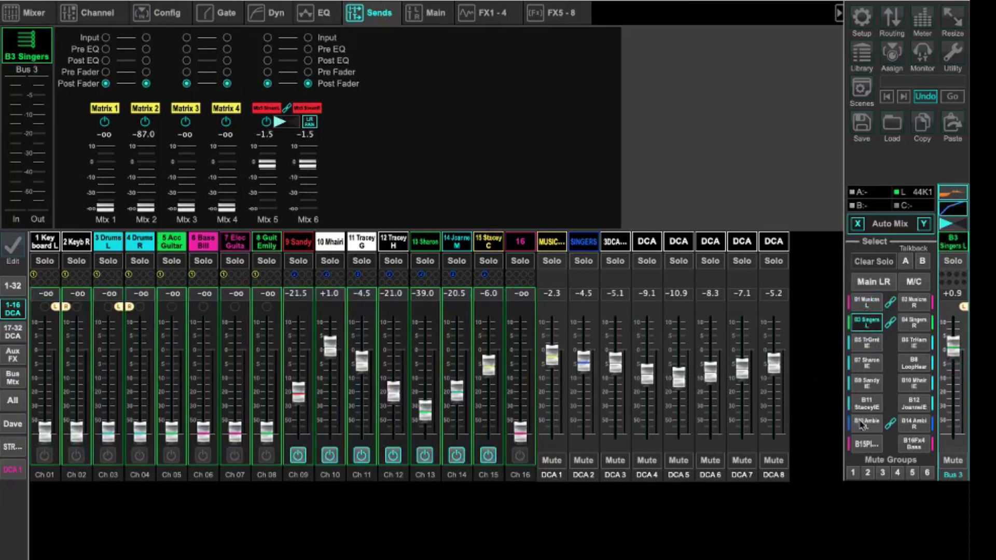
left_click(866, 429)
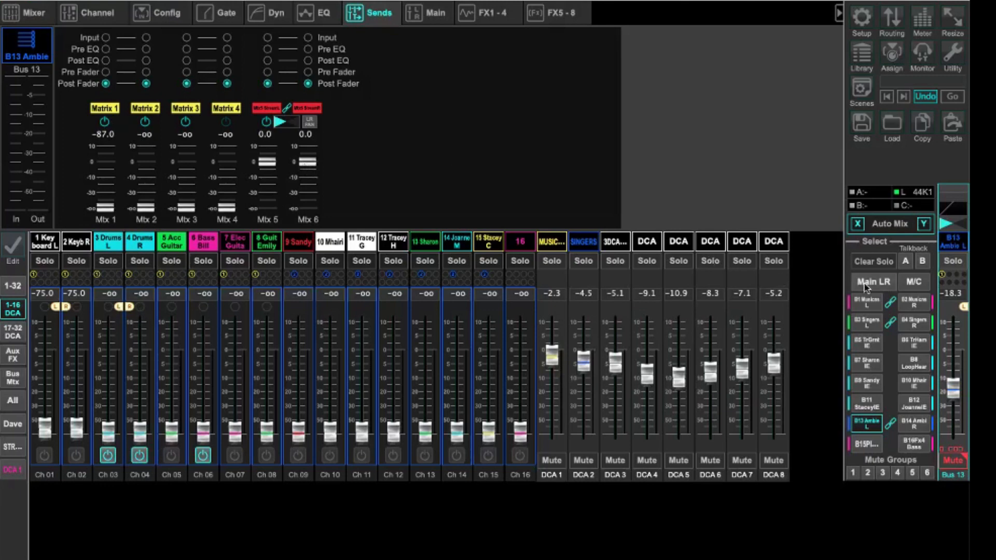
left_click(874, 282)
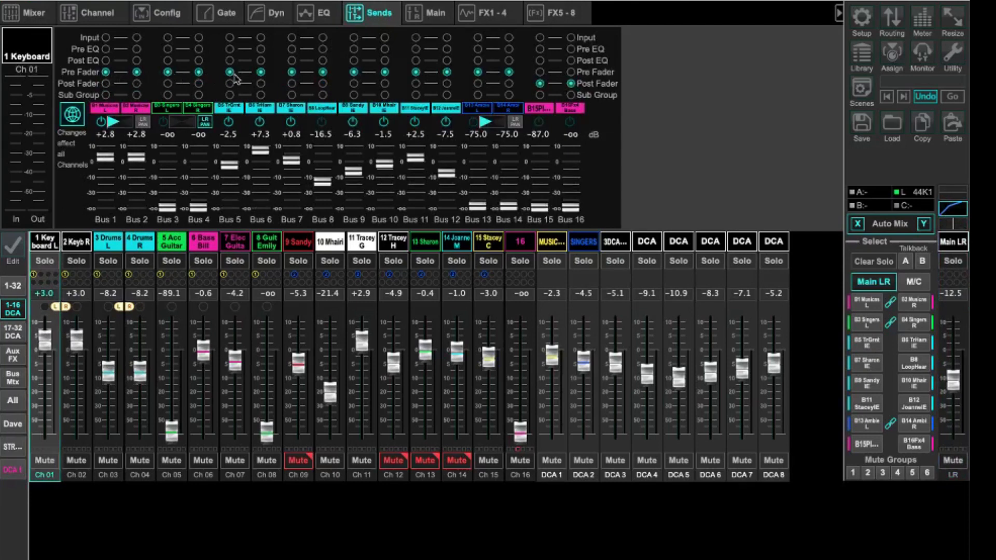
mouse_move(264, 77)
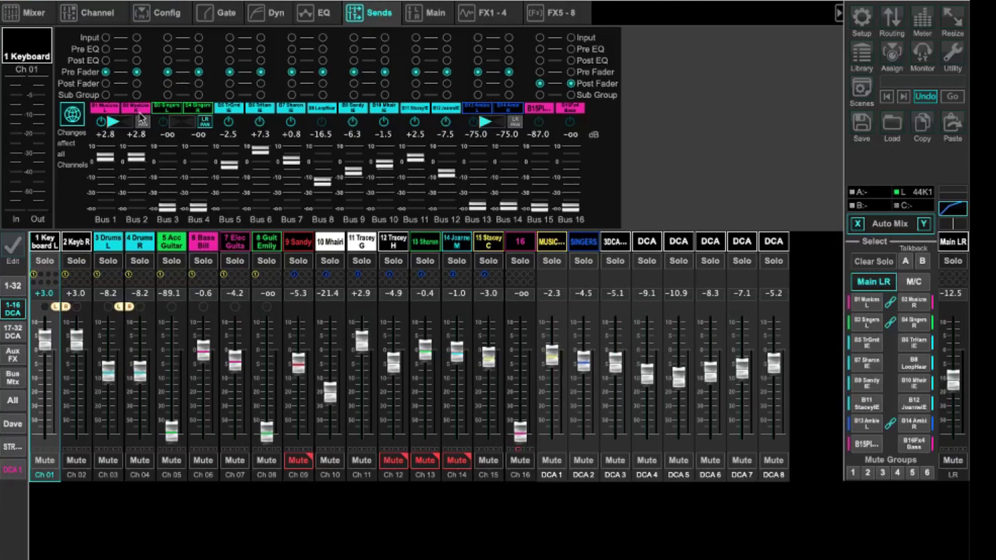
Step: Inspect the bus send taps of Drums L (Ch 03), Acc Guitar (Ch 05) and Bass (Ch 06)
left_click(108, 243)
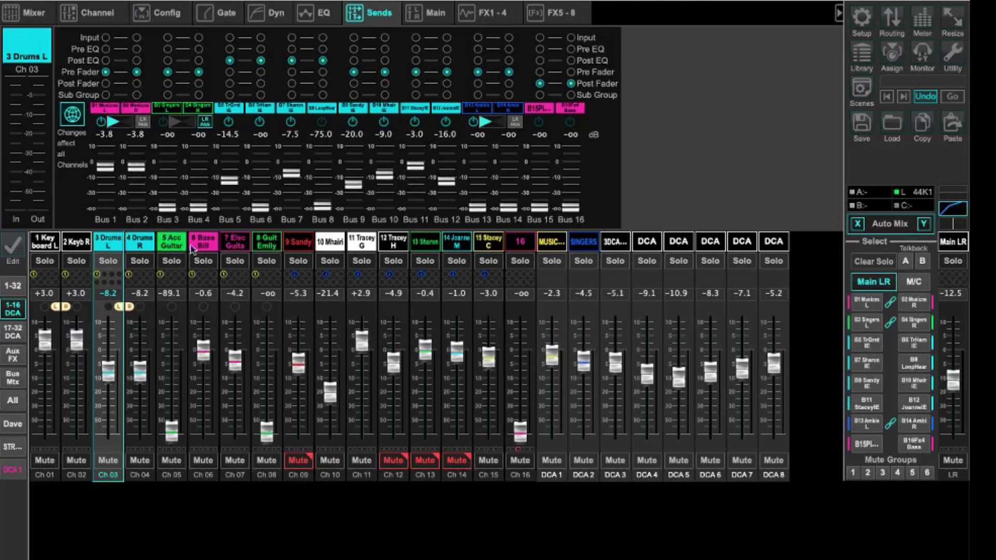
left_click(171, 242)
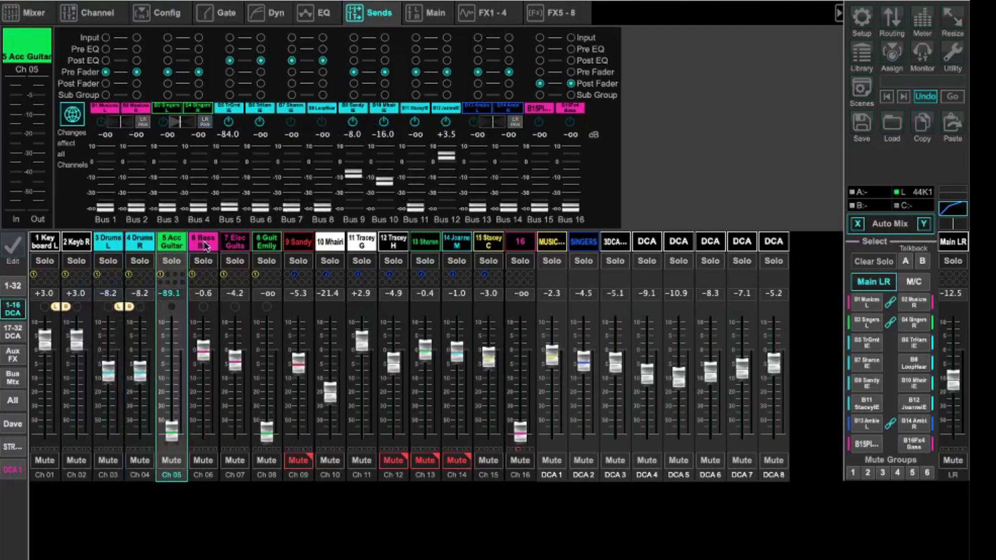
left_click(203, 243)
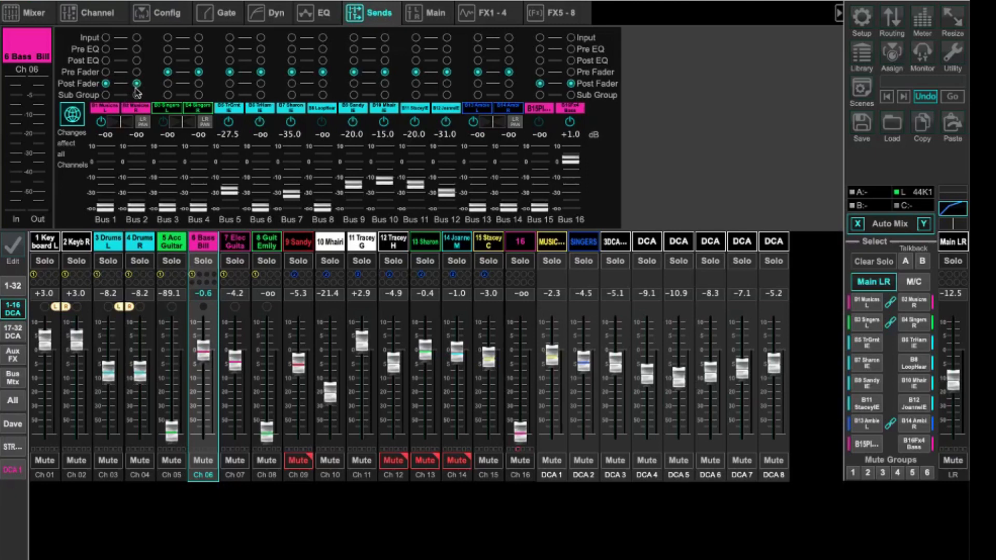
mouse_move(138, 82)
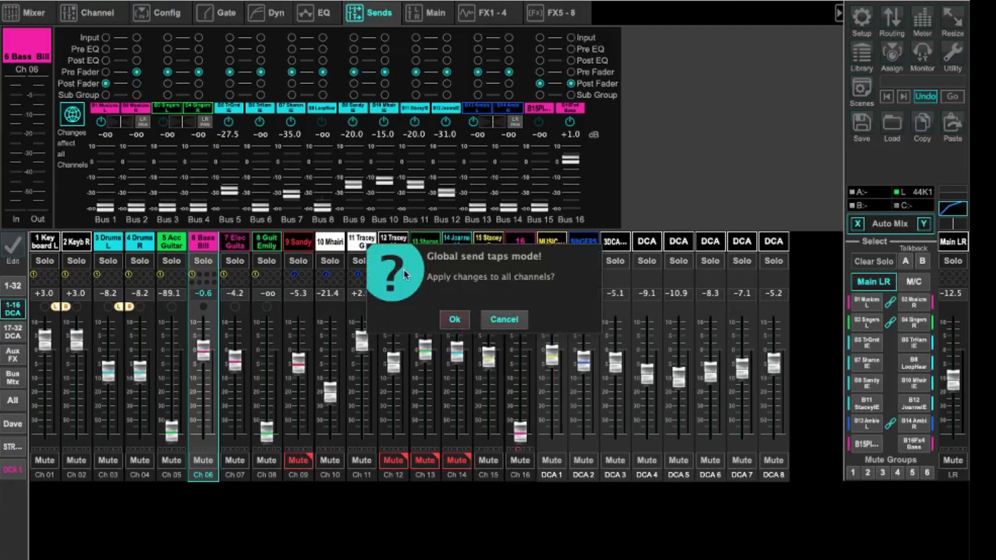
Step: Keep send tap changes channel-only and make the bass channel's Bus 1/2 sends pre-fader
left_click(454, 320)
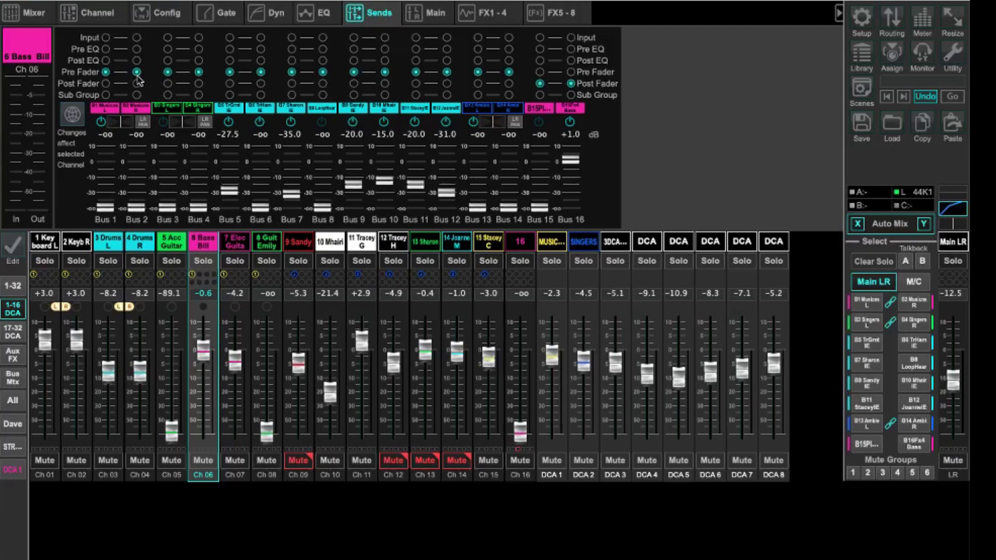
left_click(235, 241)
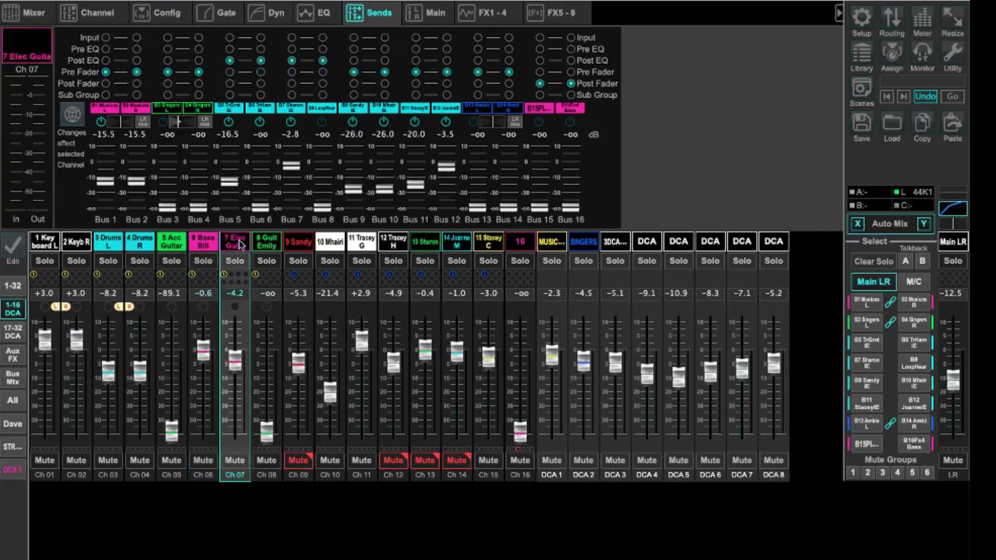
Step: Check the send taps of channels 8 through 12, then bring up the 17–32 input layer
left_click(266, 243)
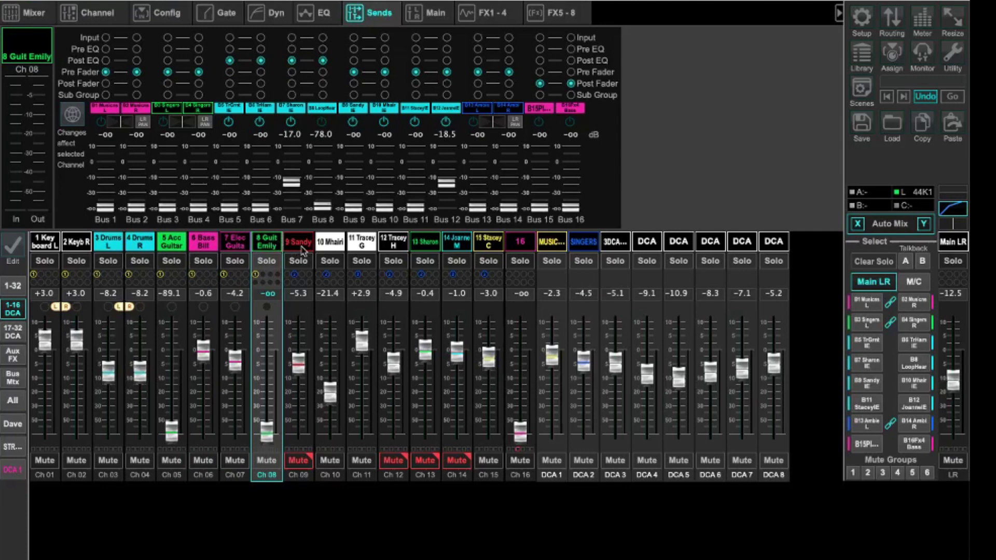
left_click(298, 243)
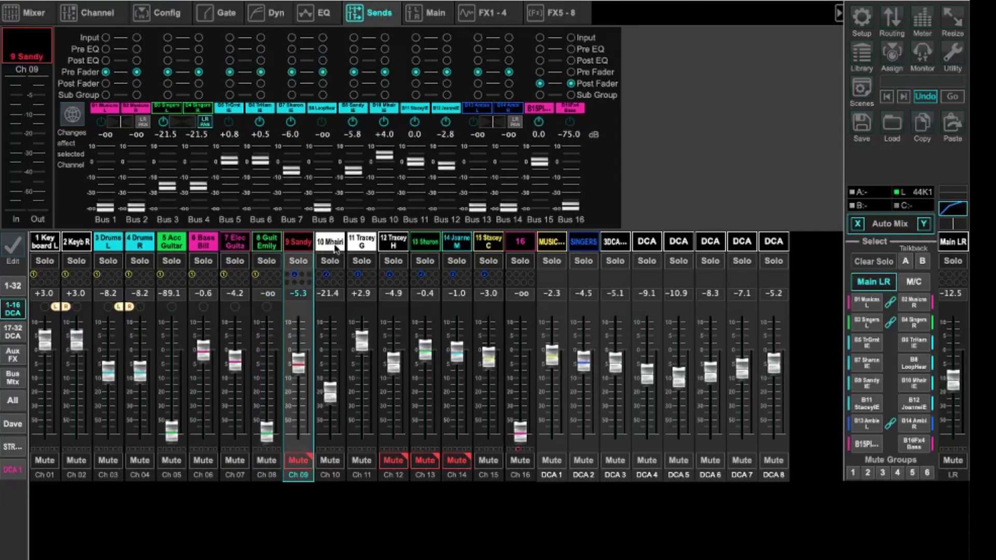
left_click(330, 243)
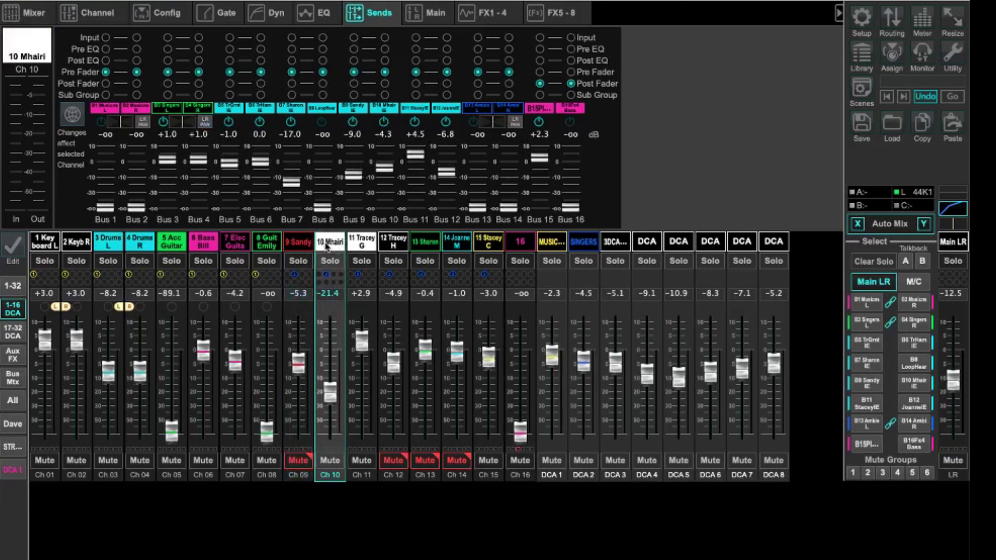
mouse_move(213, 156)
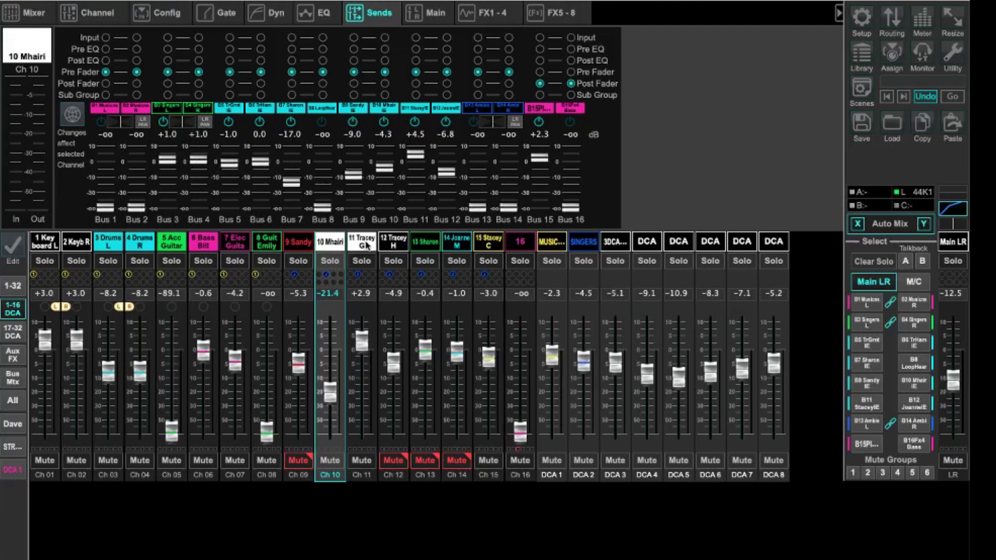
left_click(392, 241)
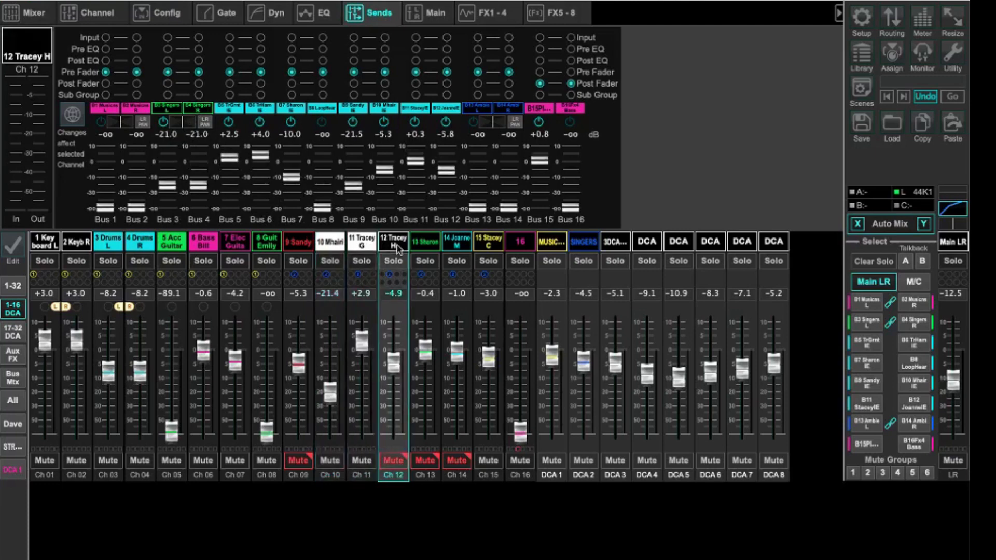
mouse_move(428, 251)
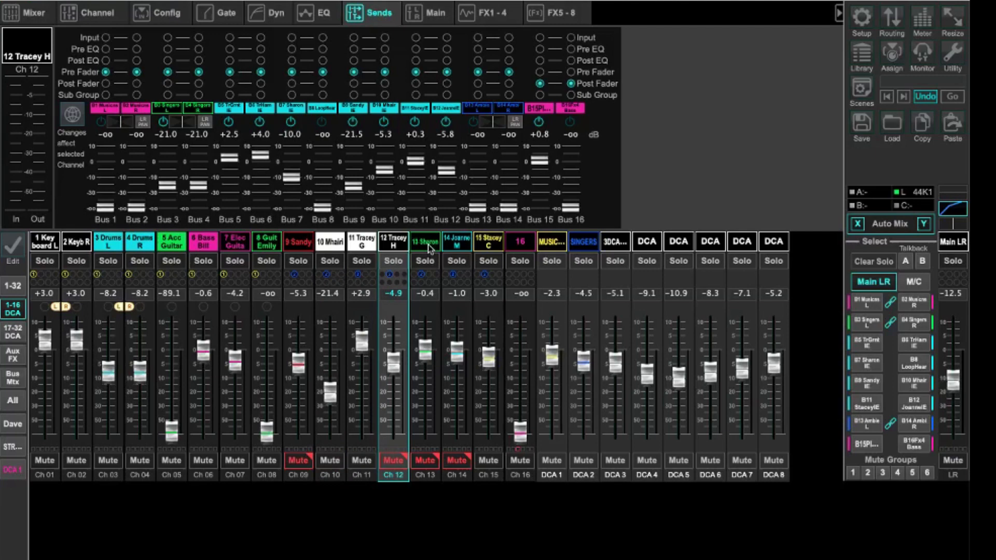
left_click(13, 331)
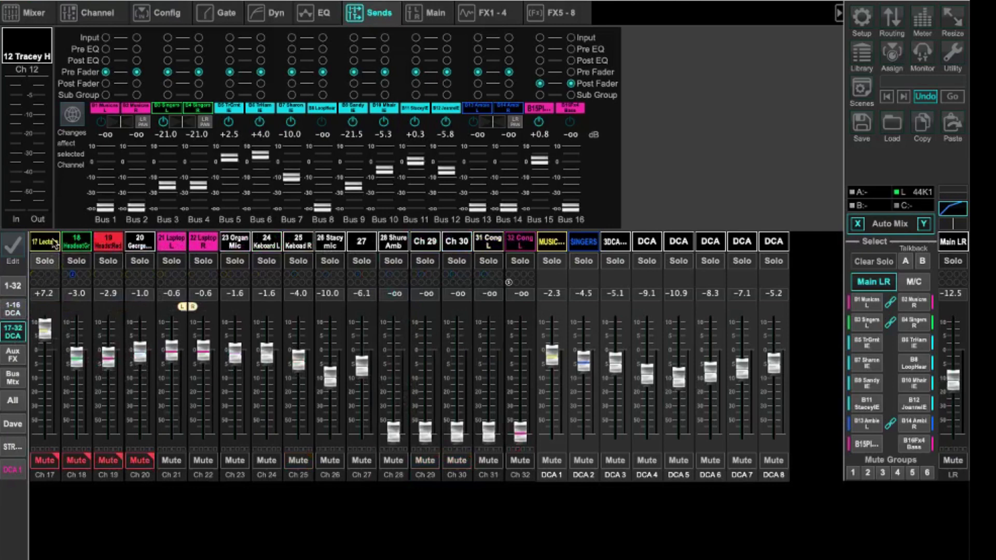
Step: Step through channels 17–24, including Lectern and Organ Mic, checking each one's send taps
left_click(43, 242)
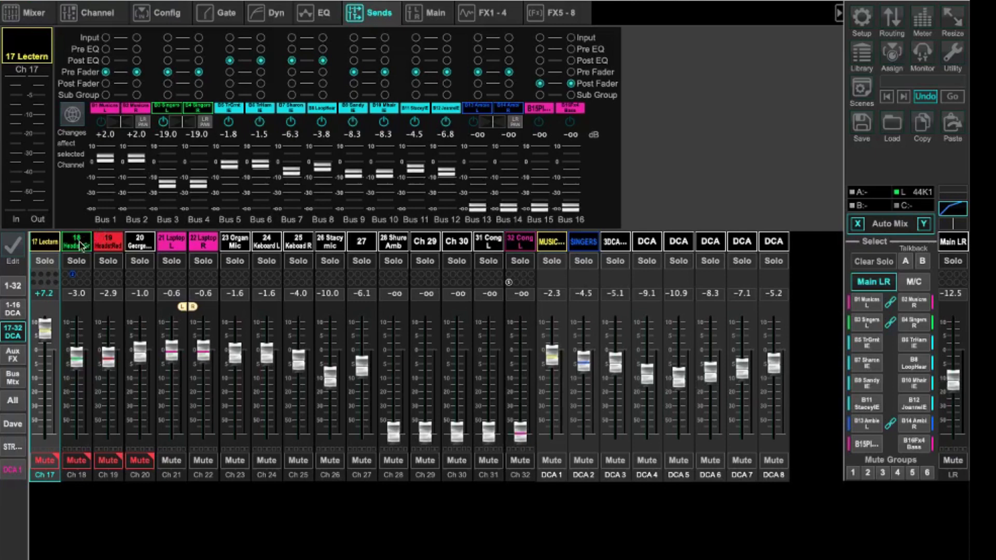
left_click(76, 243)
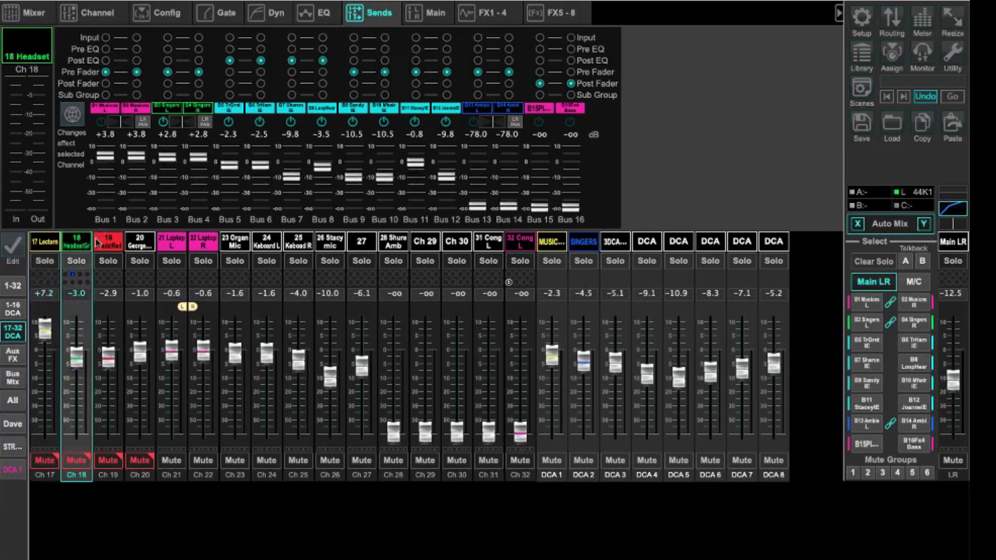
left_click(108, 242)
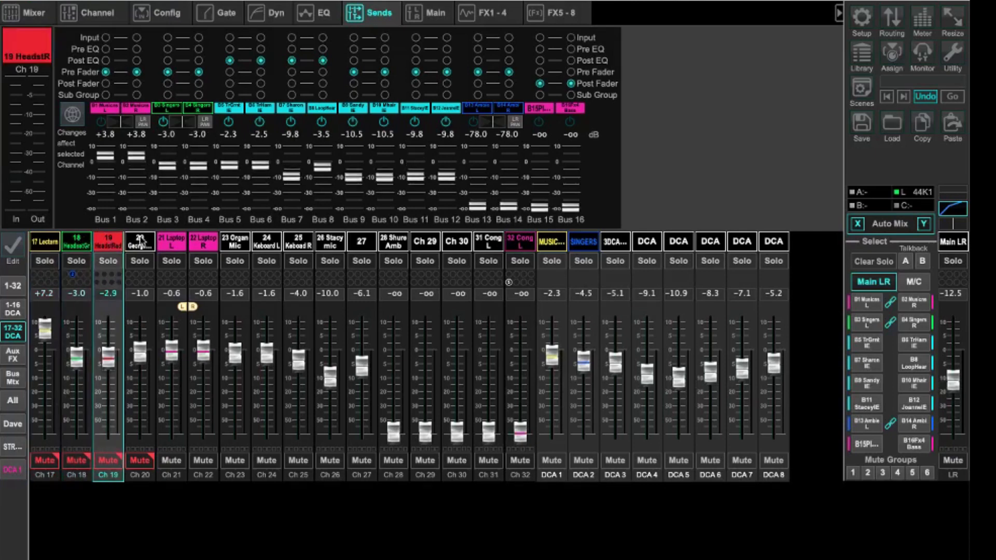
left_click(139, 243)
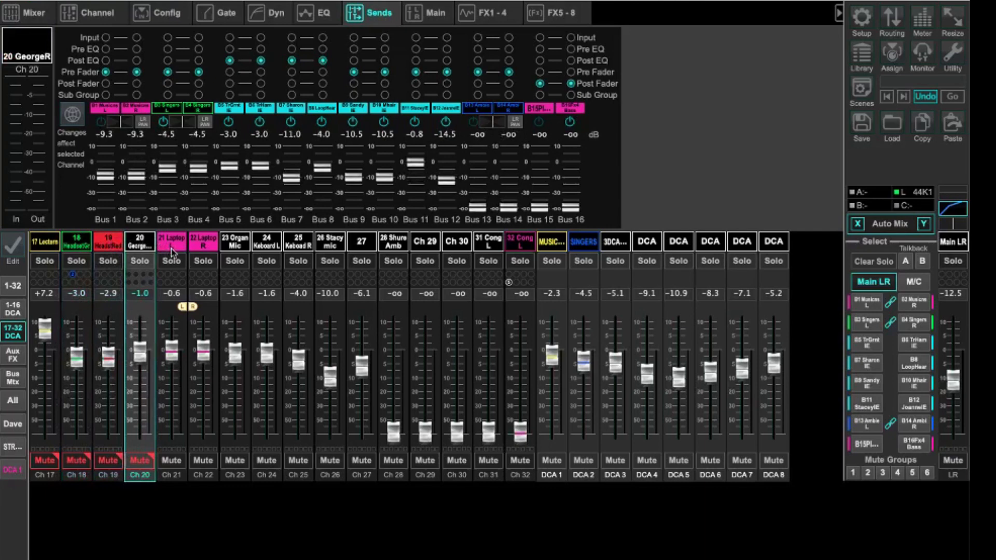
left_click(172, 242)
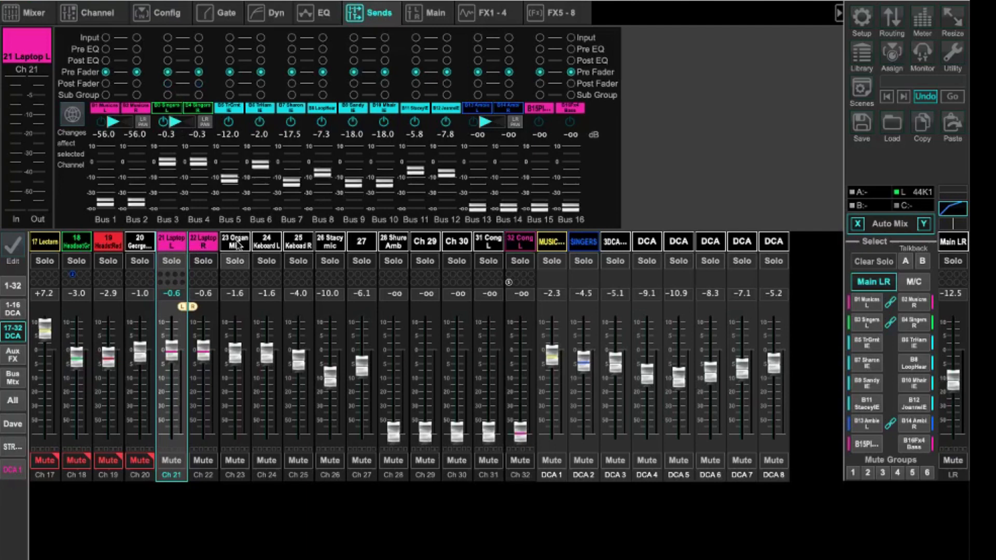
left_click(234, 240)
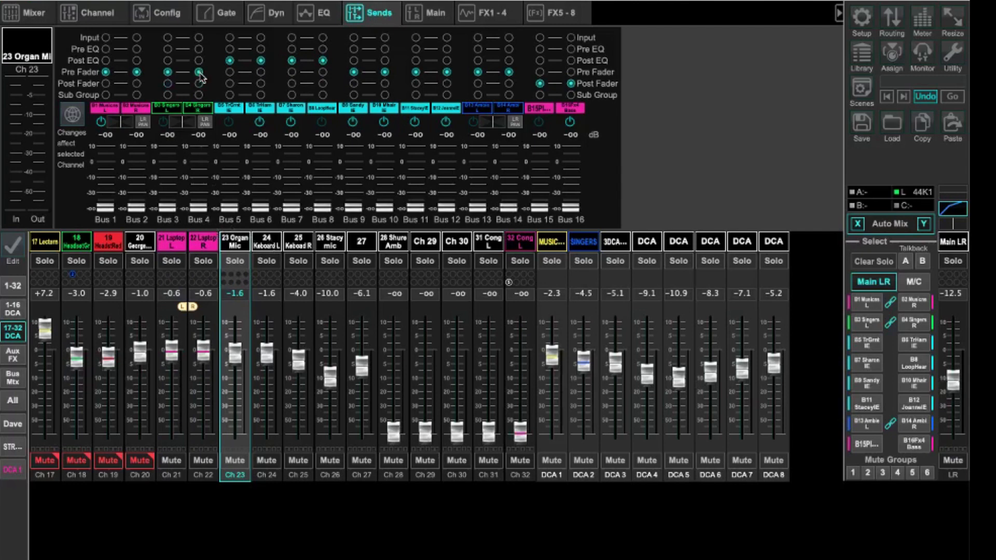
left_click(265, 240)
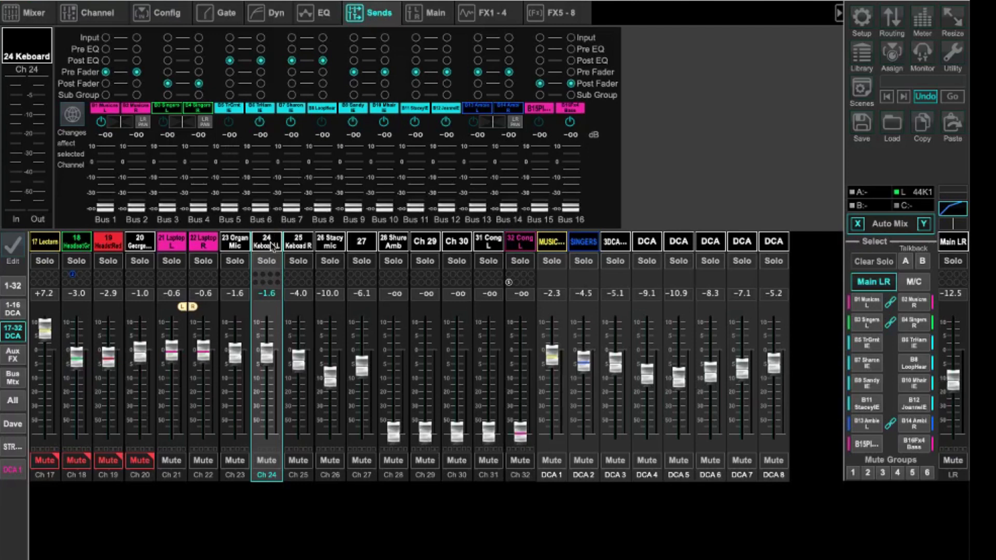
mouse_move(104, 121)
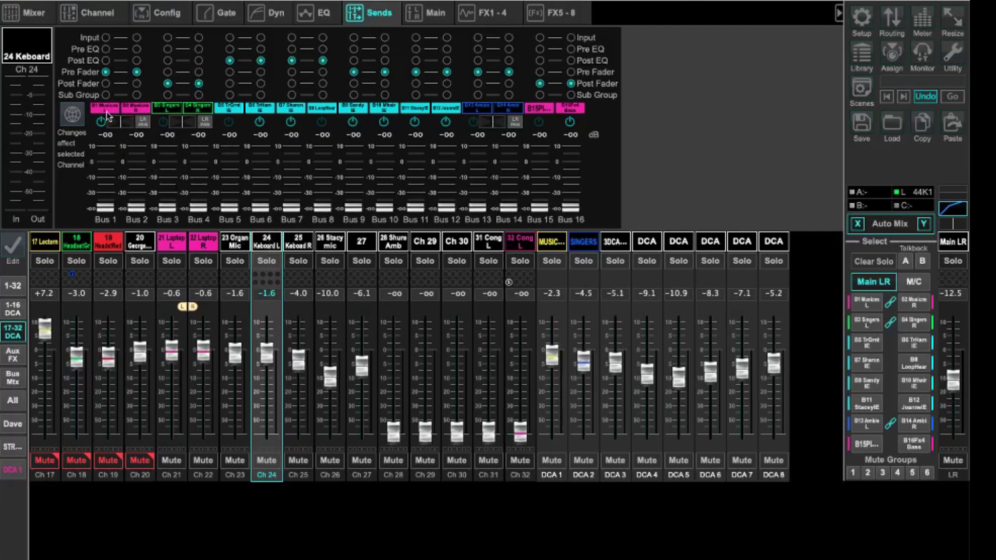
mouse_move(131, 85)
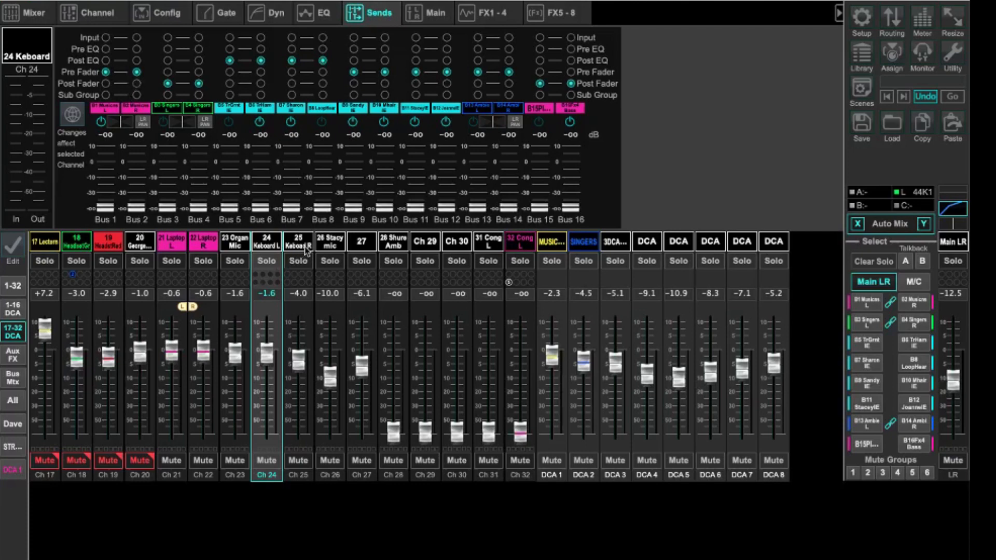
Step: Select channel 26 (Stacy mic) to check its bus send taps
left_click(329, 240)
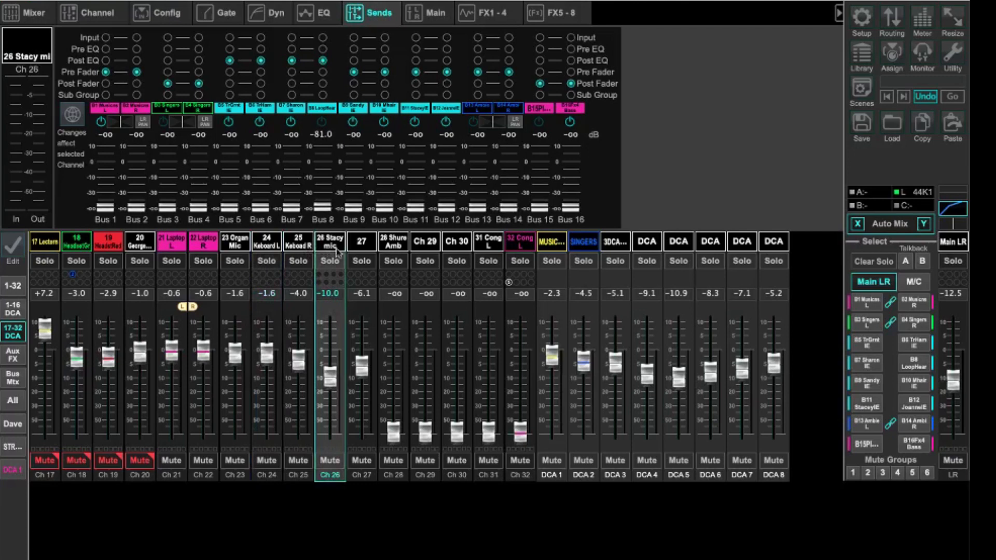
mouse_move(338, 251)
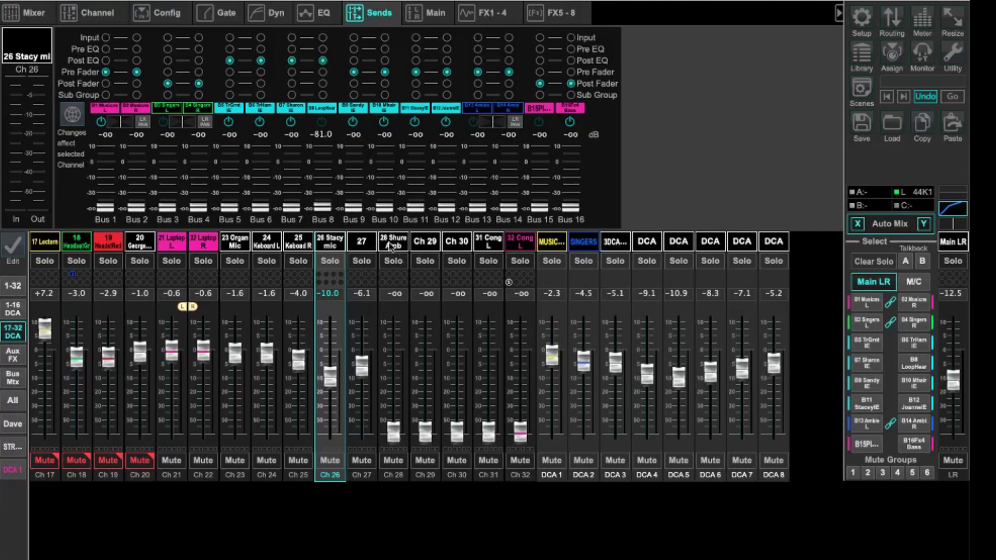
Step: Check the send taps of channels 28, 27, 29 and 31 (Cong L) in turn
left_click(393, 242)
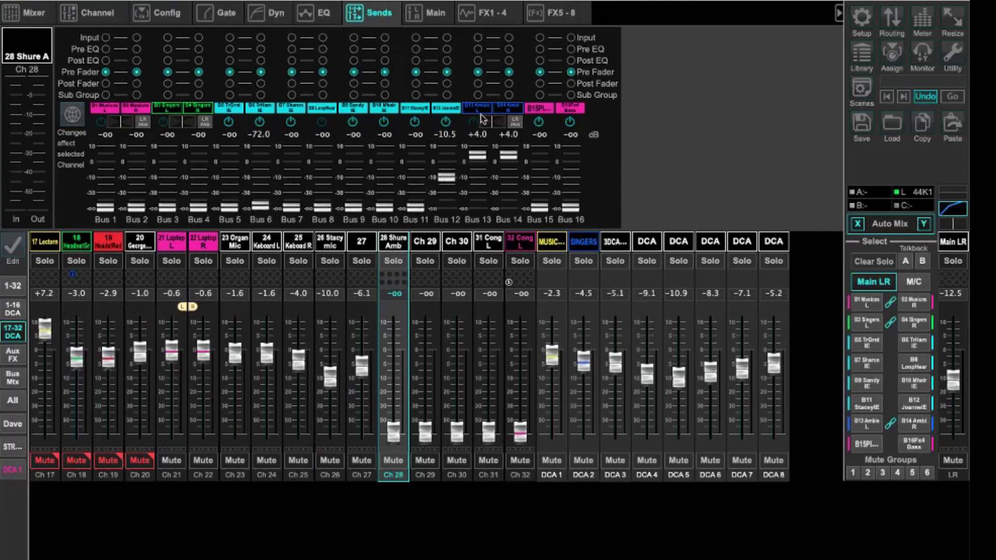
mouse_move(512, 103)
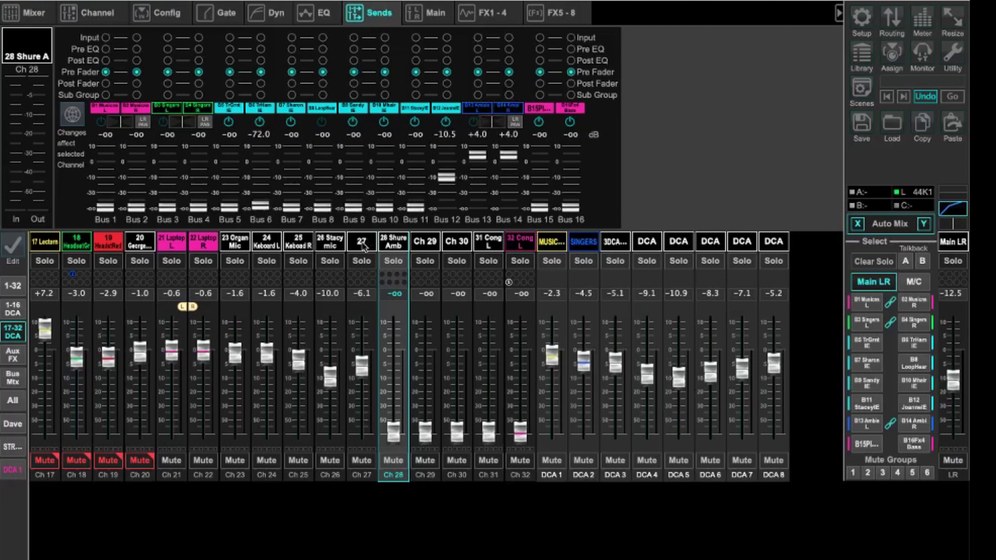
left_click(361, 241)
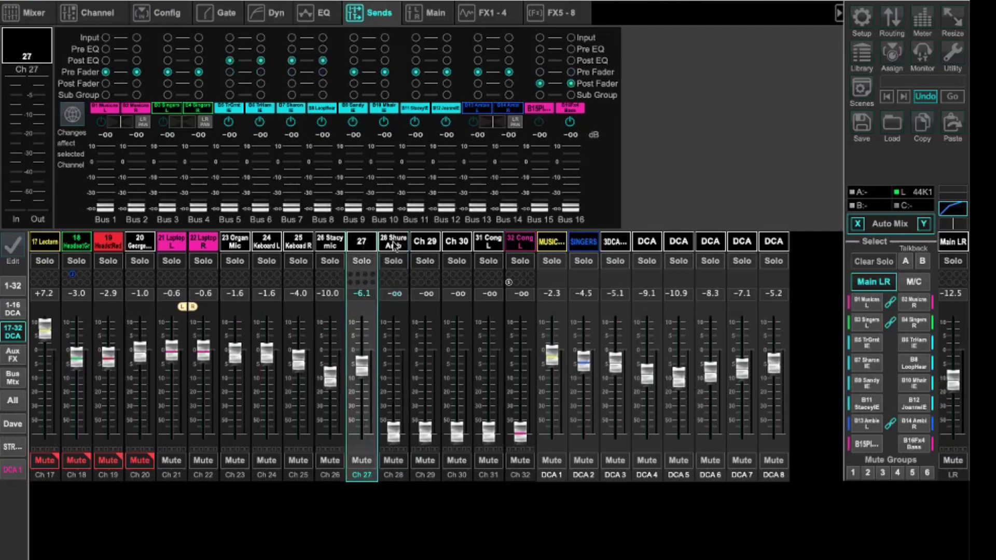
left_click(426, 240)
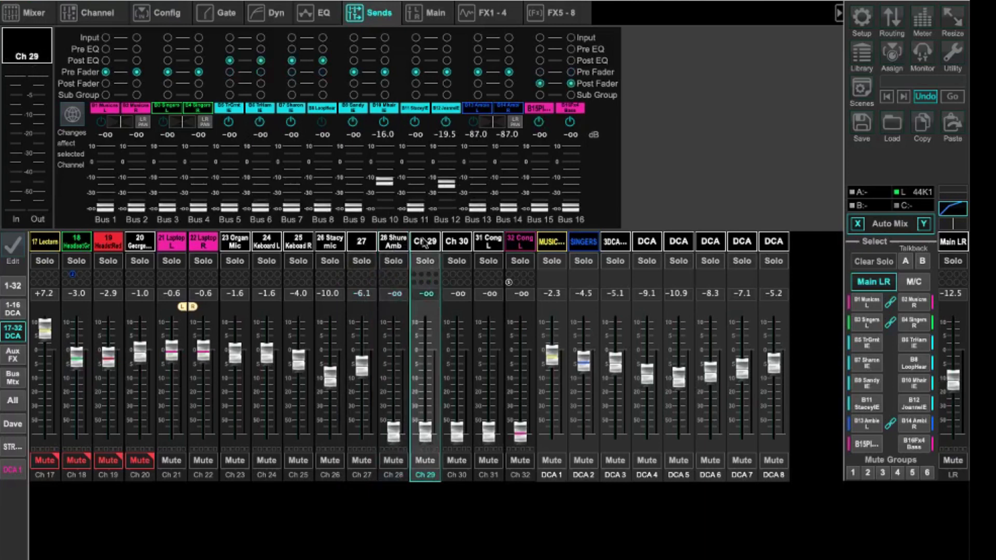
left_click(487, 241)
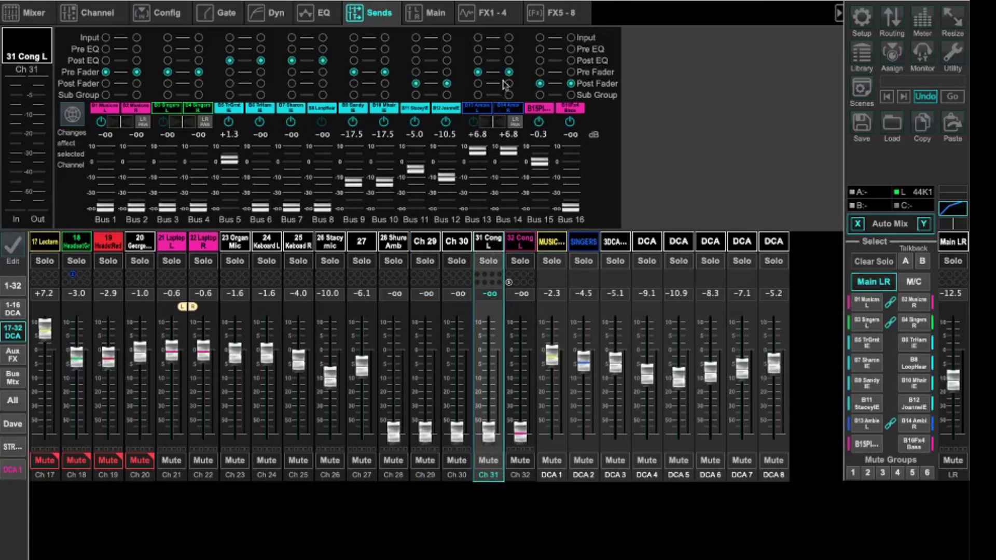
mouse_move(508, 116)
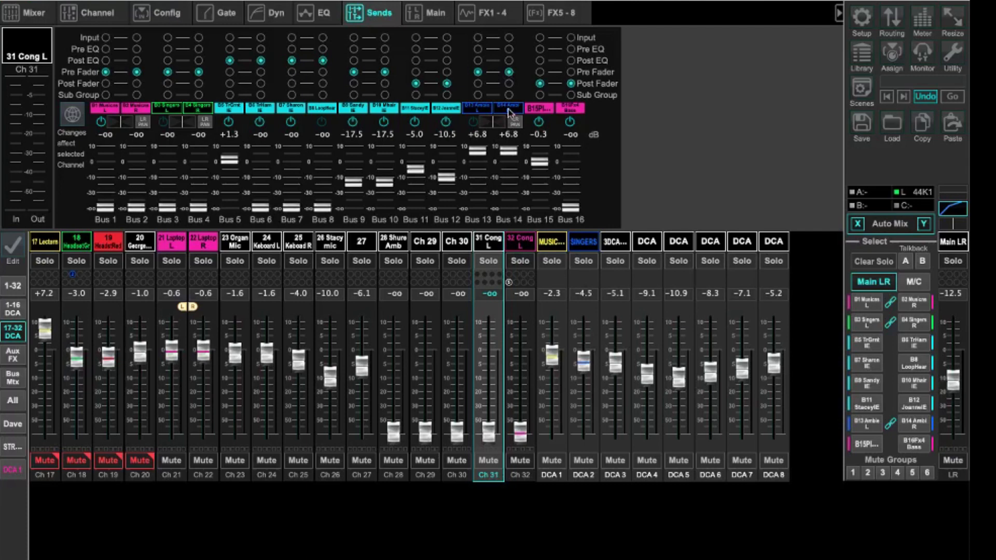
Step: Select channel 32 (Cong L) and check its Bus 1-16 send taps, including +7.3 dB to Buses 13-14
left_click(519, 241)
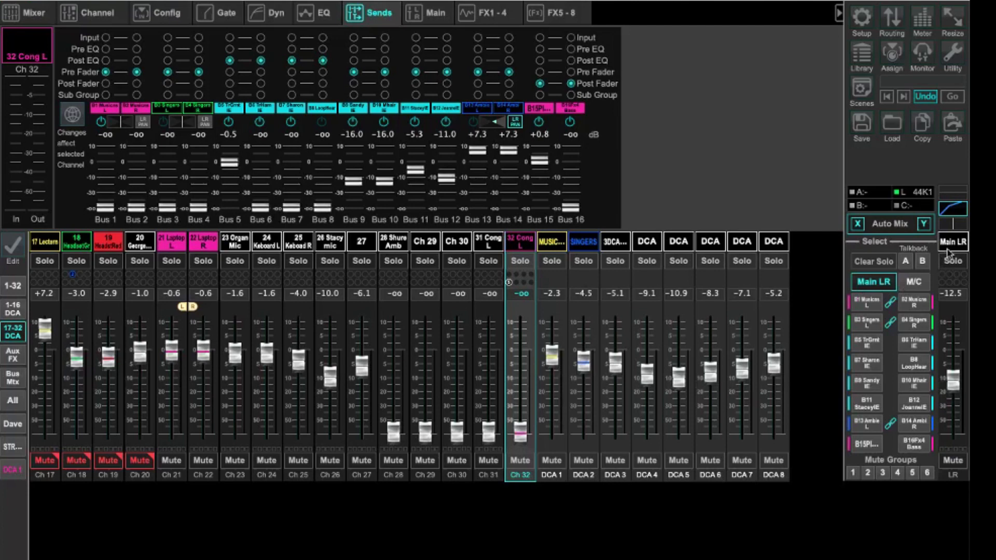
mouse_move(954, 249)
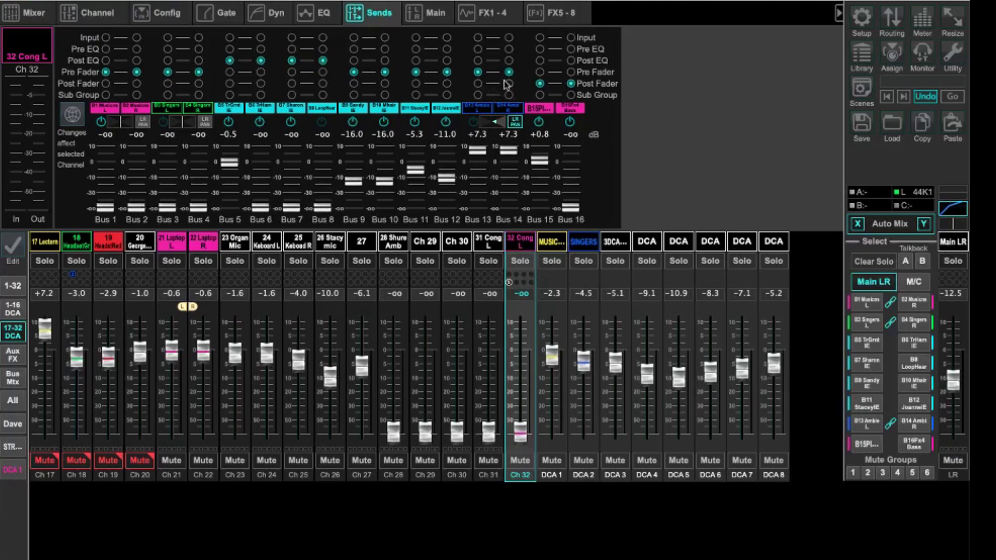
mouse_move(498, 81)
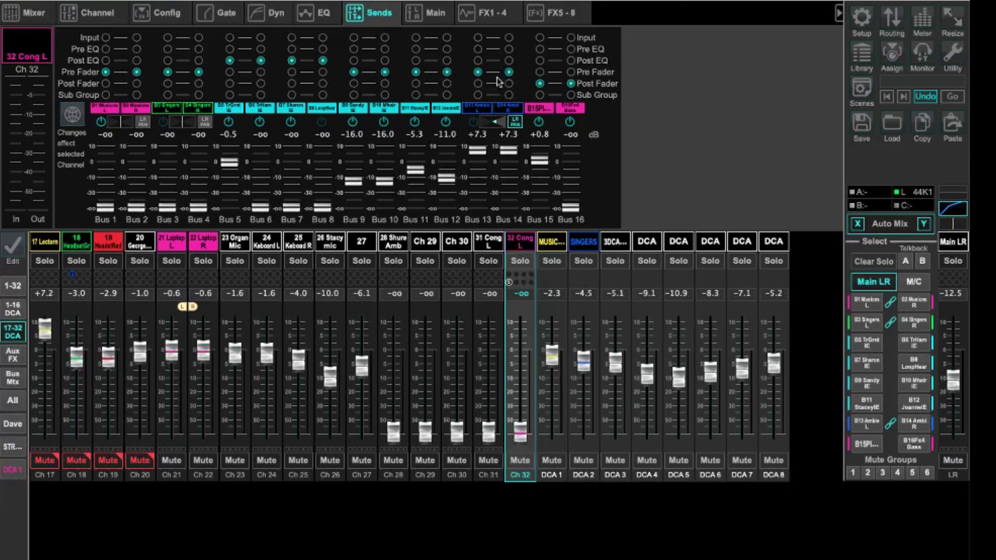